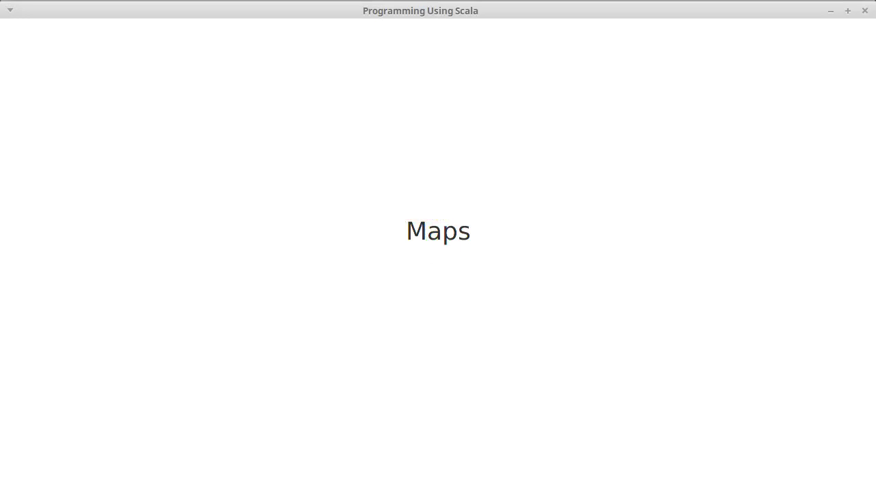
pyautogui.moveTo(527, 295)
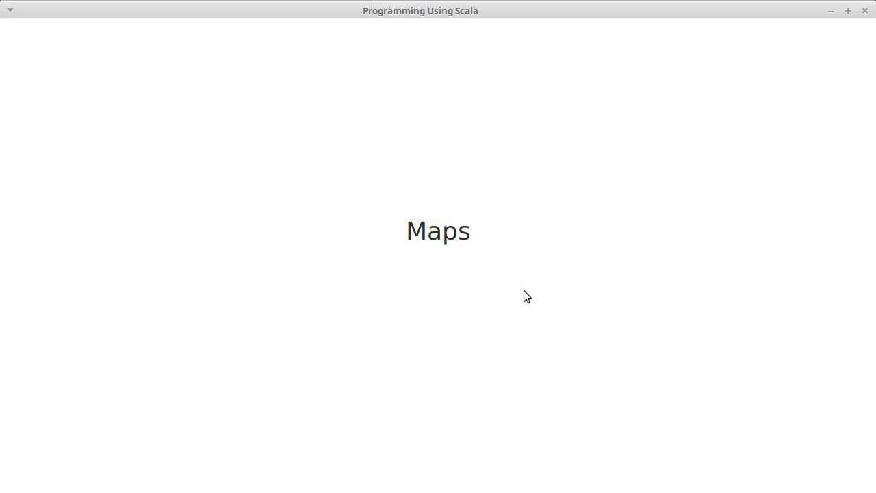
pyautogui.moveTo(643, 230)
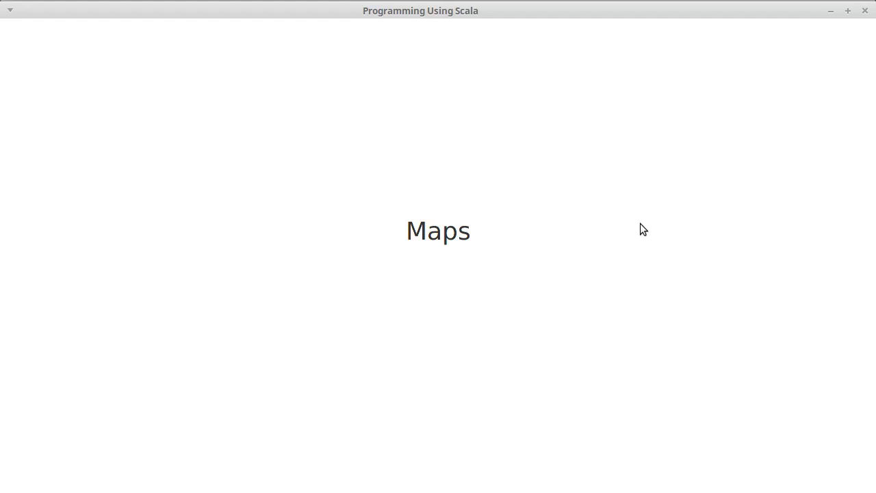
pyautogui.moveTo(831, 44)
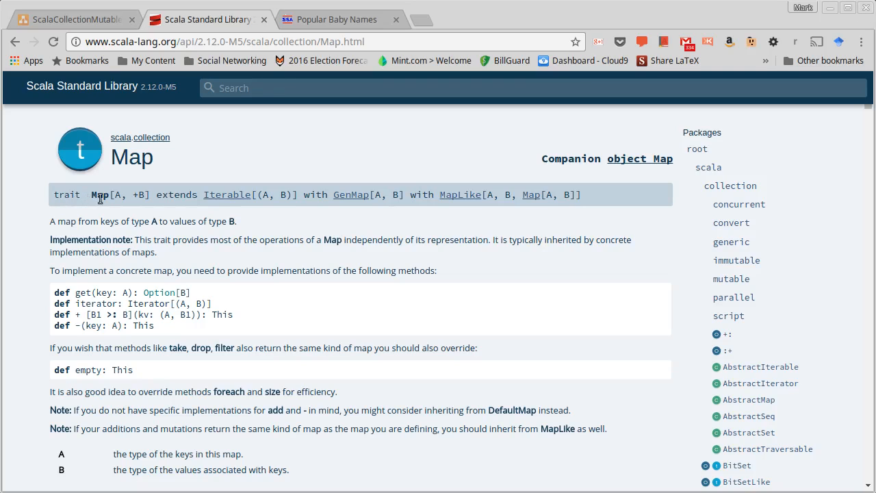
pyautogui.moveTo(118, 208)
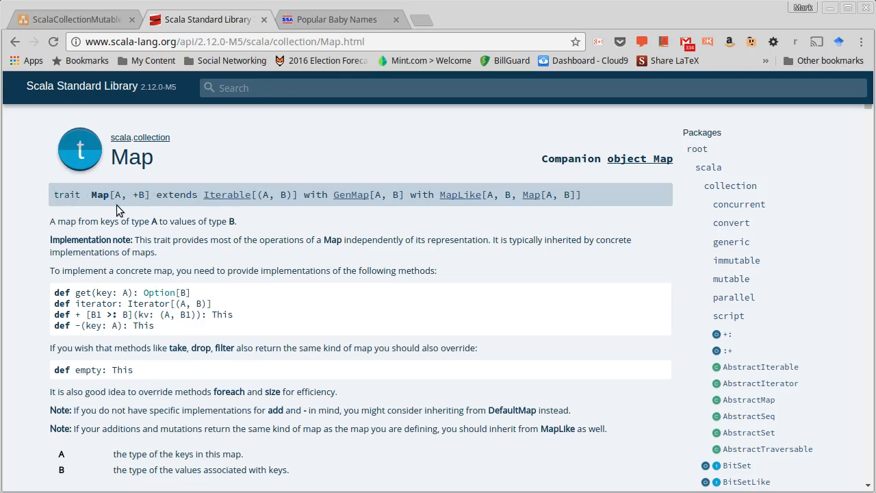
pyautogui.moveTo(156, 210)
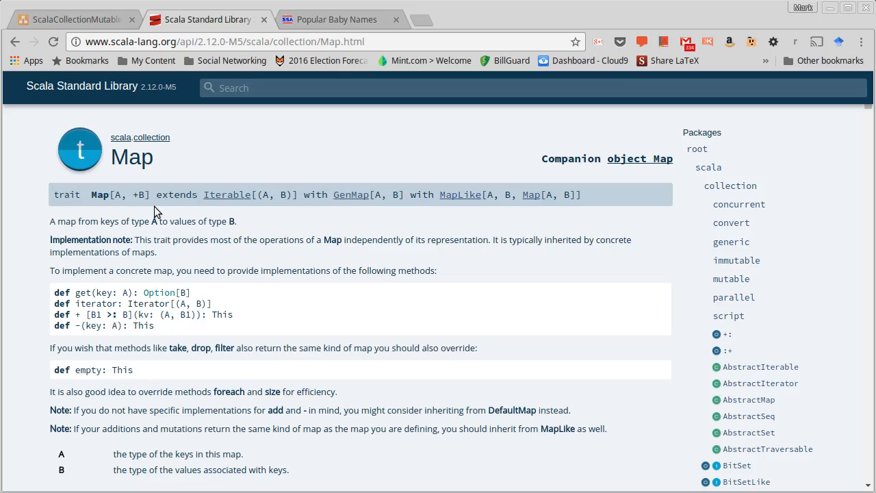
pyautogui.moveTo(120, 208)
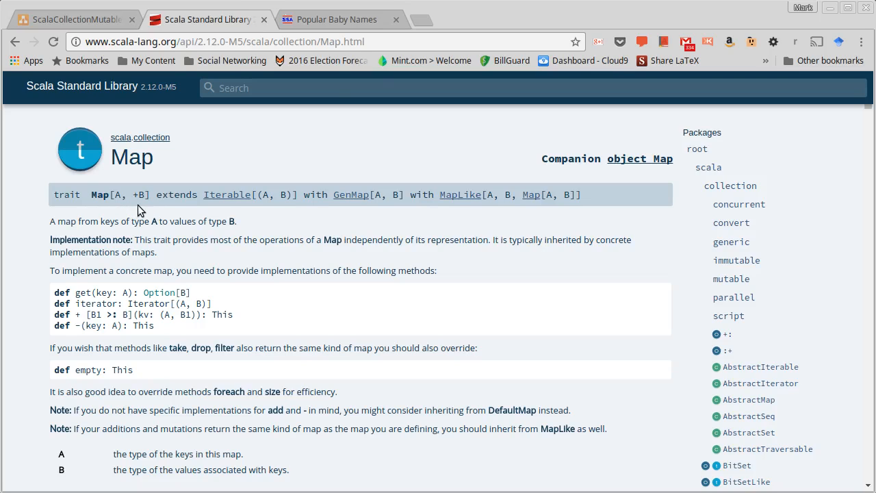
pyautogui.moveTo(408, 267)
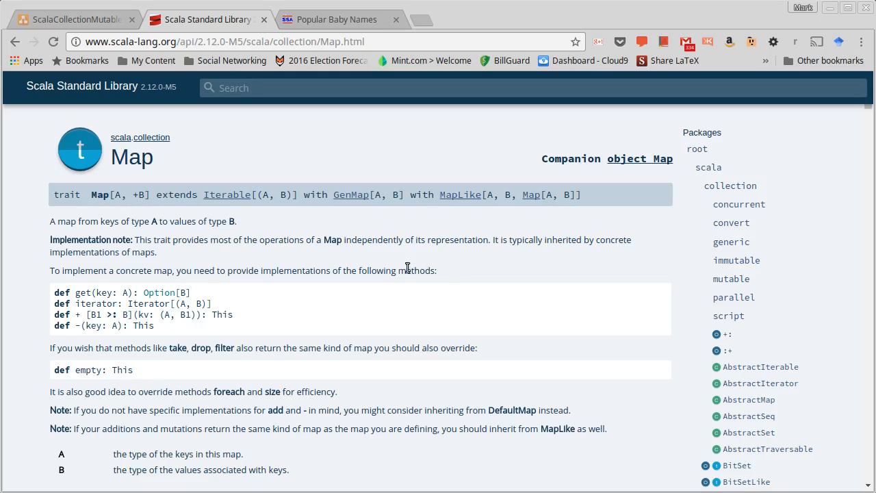
pyautogui.moveTo(394, 273)
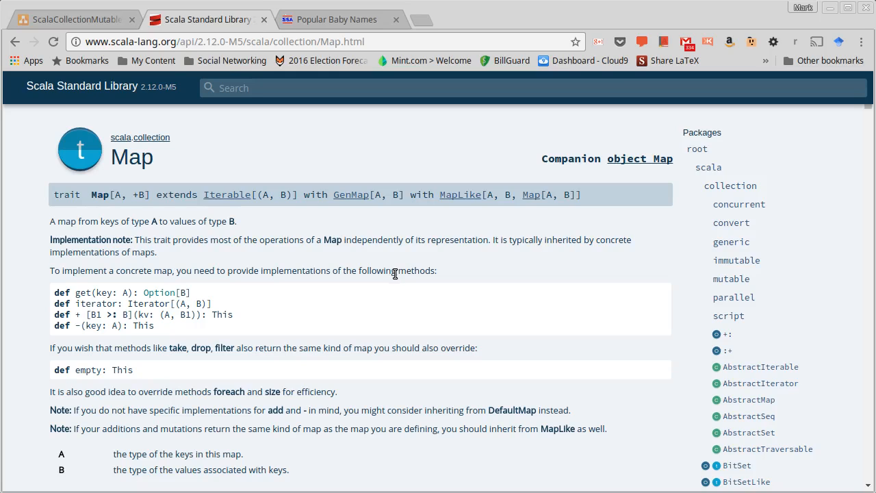
pyautogui.moveTo(117, 207)
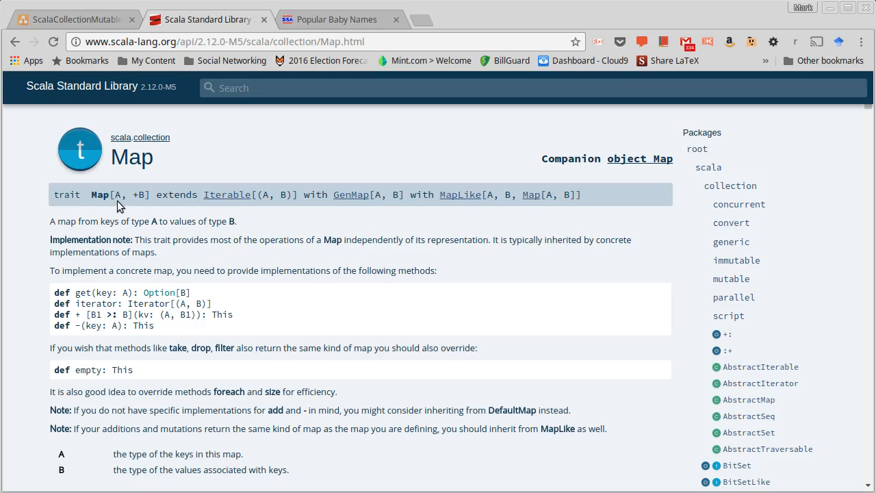
pyautogui.moveTo(277, 274)
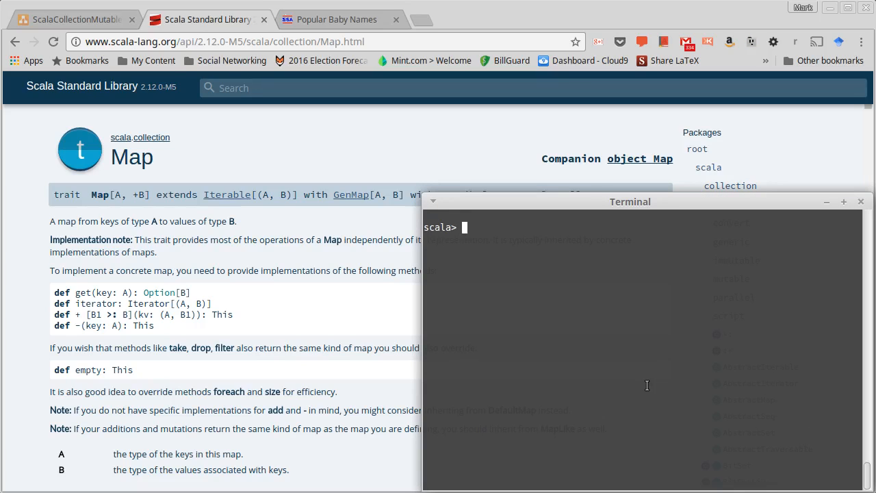
# - Begin the nmap definition with the first entry "one" -> 1
pyautogui.write('val')
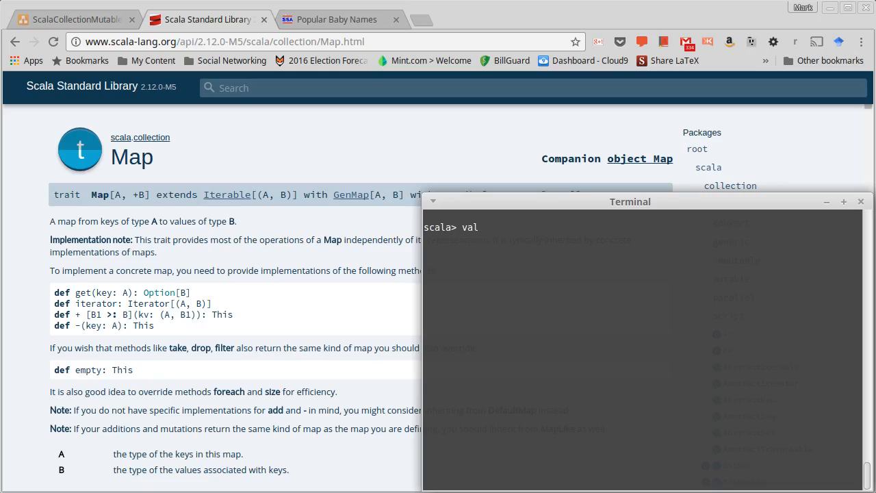
pyautogui.write('nmap')
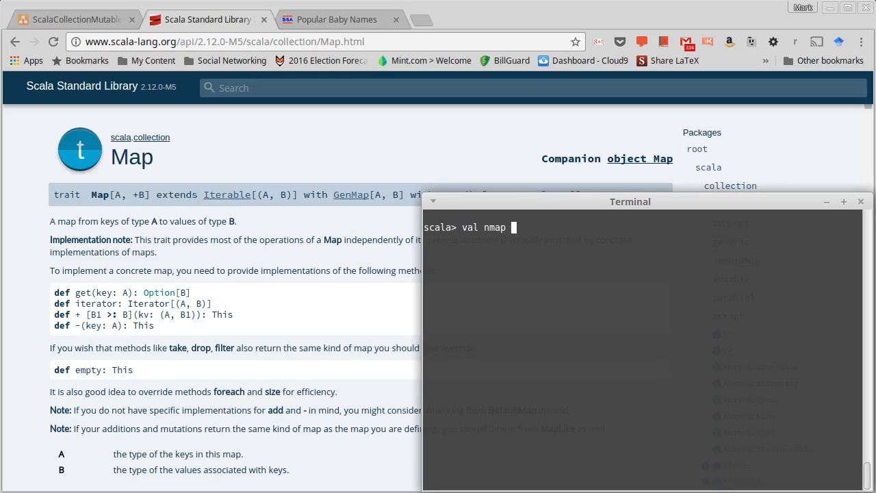
pyautogui.write('= Map')
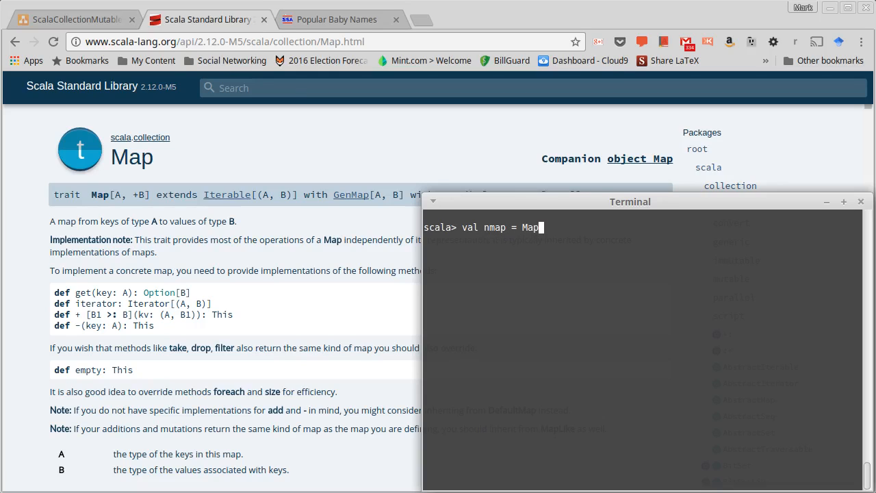
pyautogui.write('(')
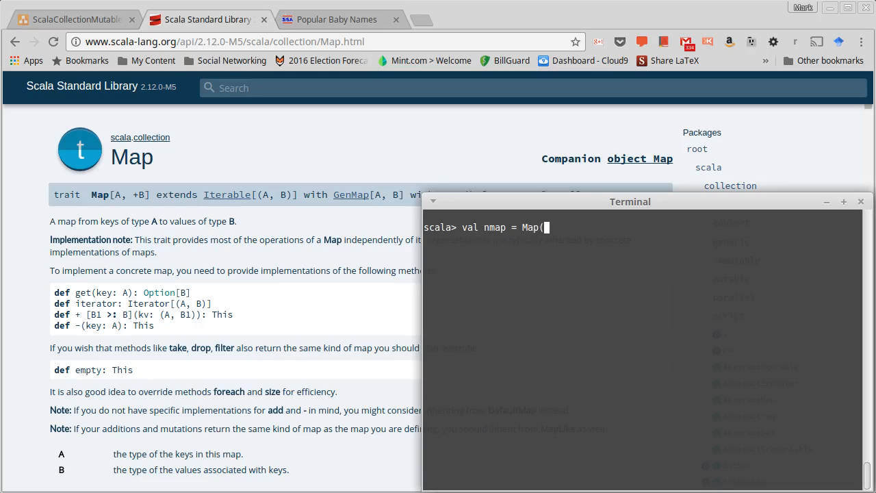
pyautogui.write('"')
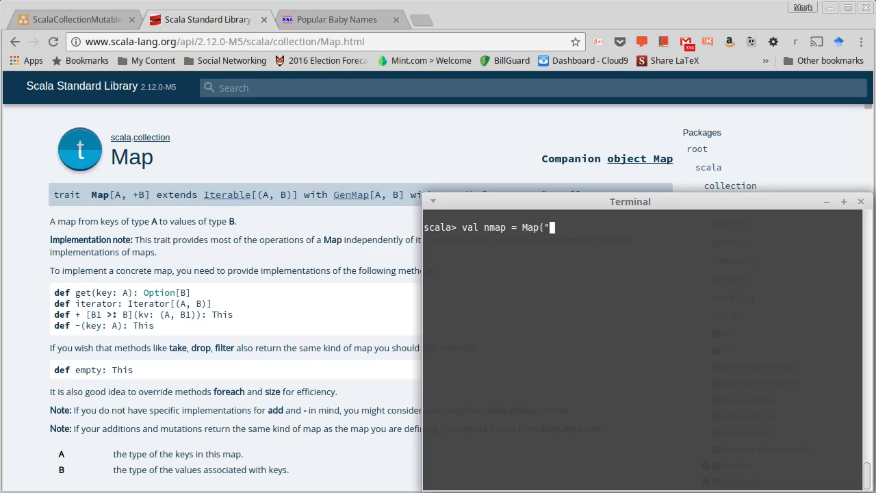
pyautogui.write('one" -> 1')
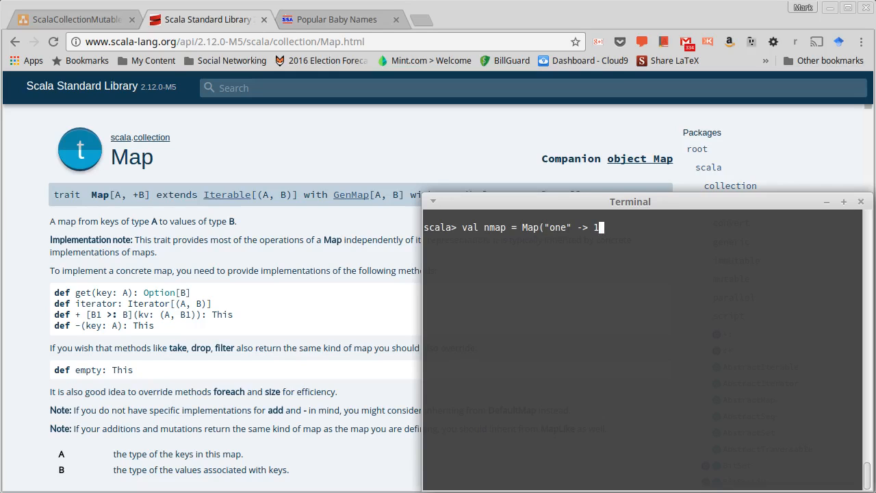
pyautogui.doubleClick(555, 228)
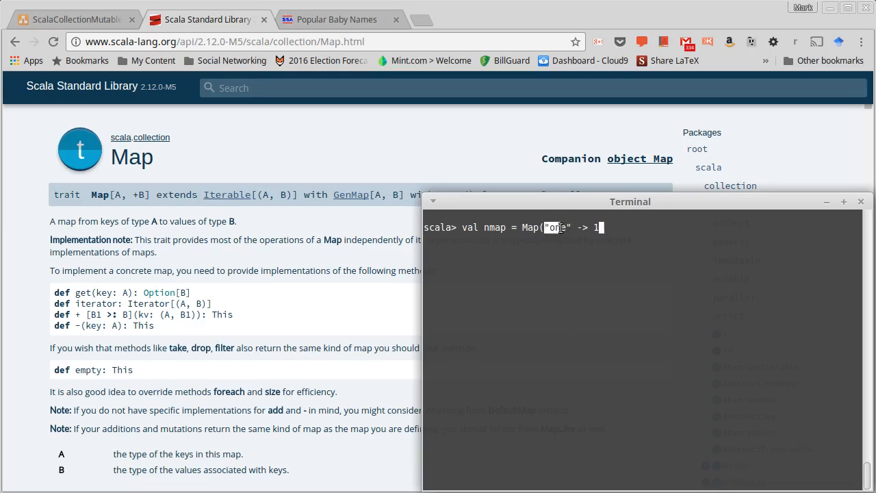
pyautogui.press('BackSpace')
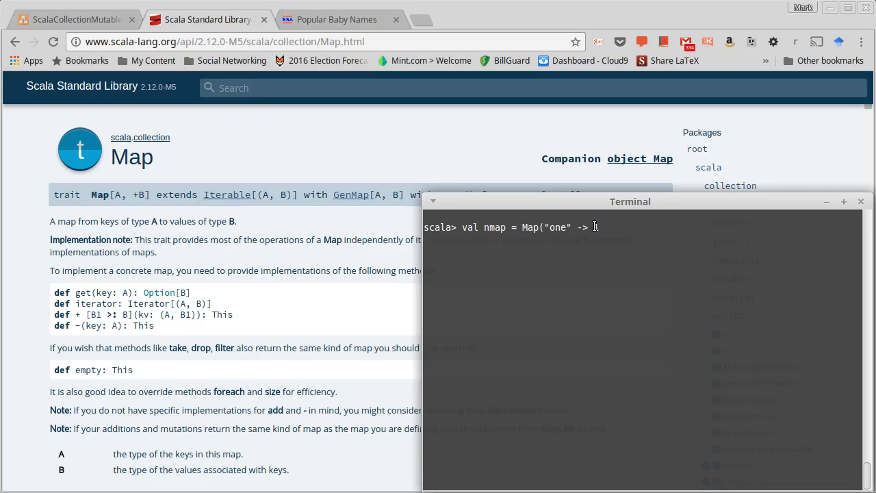
pyautogui.write('1')
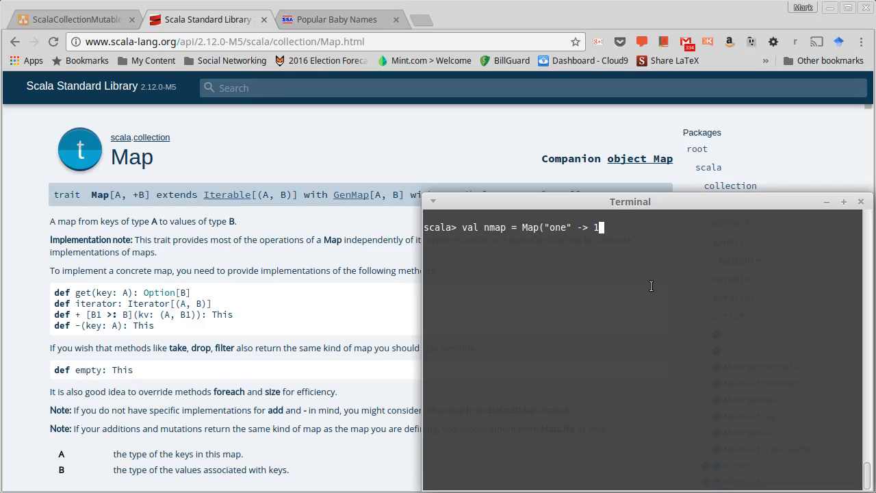
pyautogui.write(',')
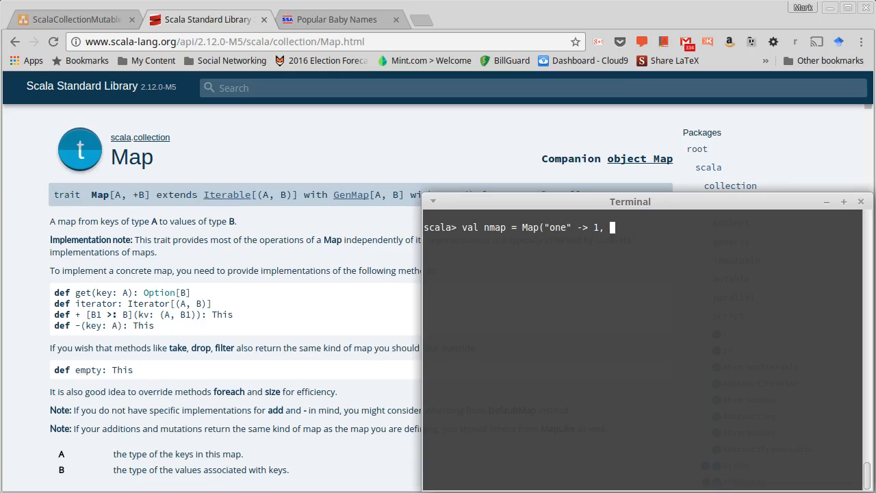
# - Complete nmap with "two" -> 2 and "three" -> 3 and evaluate the definition
pyautogui.write('"two')
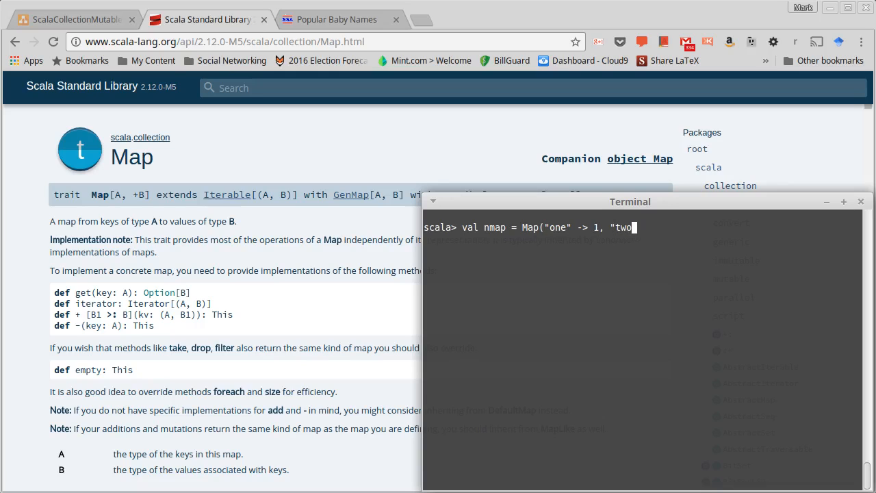
pyautogui.write('" -> 2')
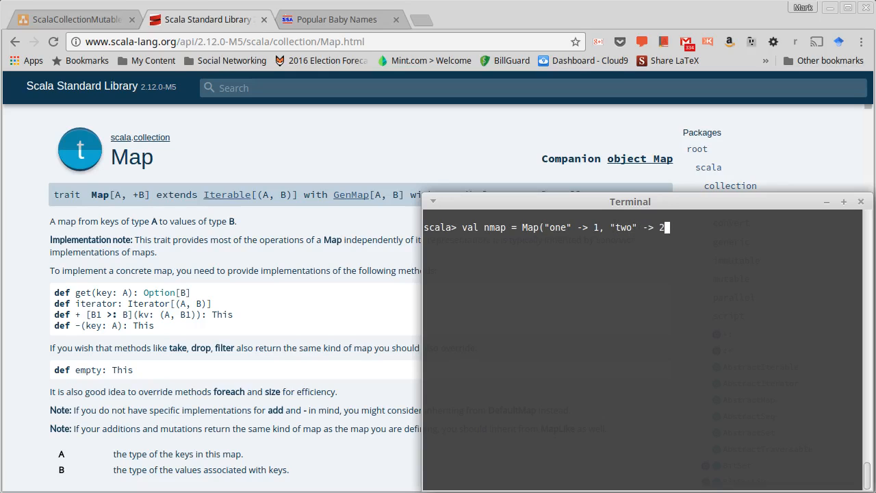
pyautogui.write(', "thr')
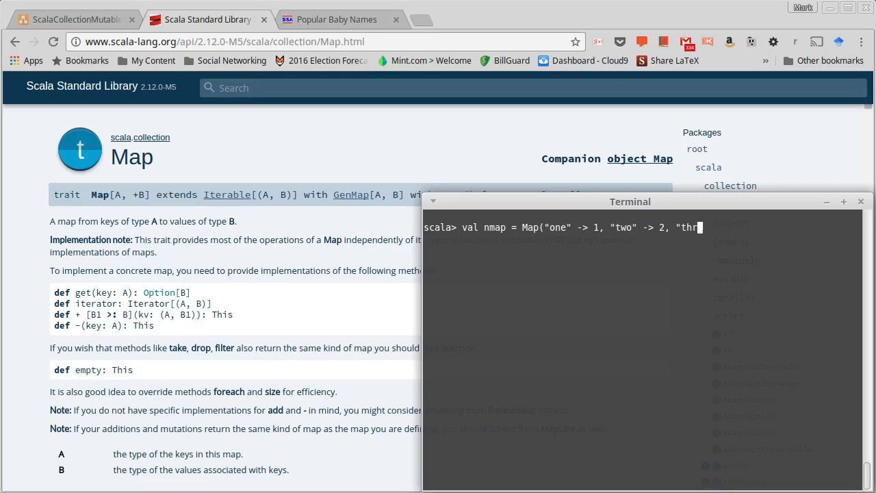
pyautogui.write('ee" -> 3')
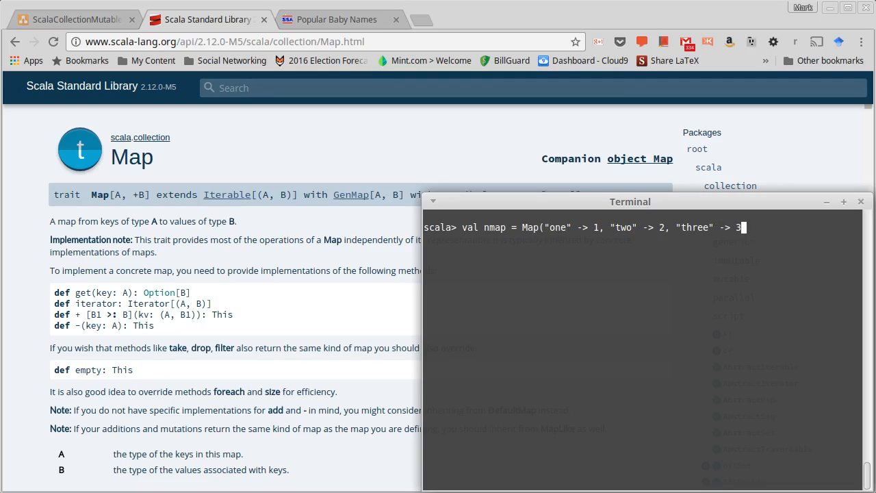
pyautogui.write(')')
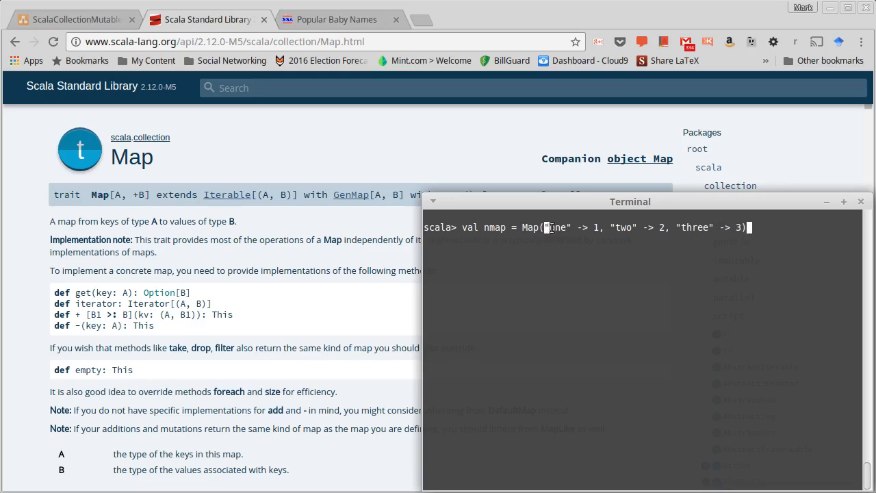
pyautogui.doubleClick(555, 227)
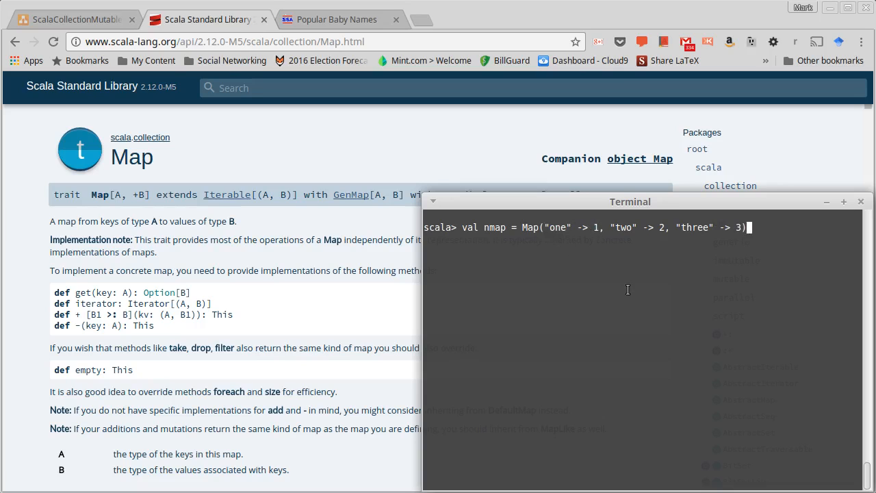
pyautogui.press('Return')
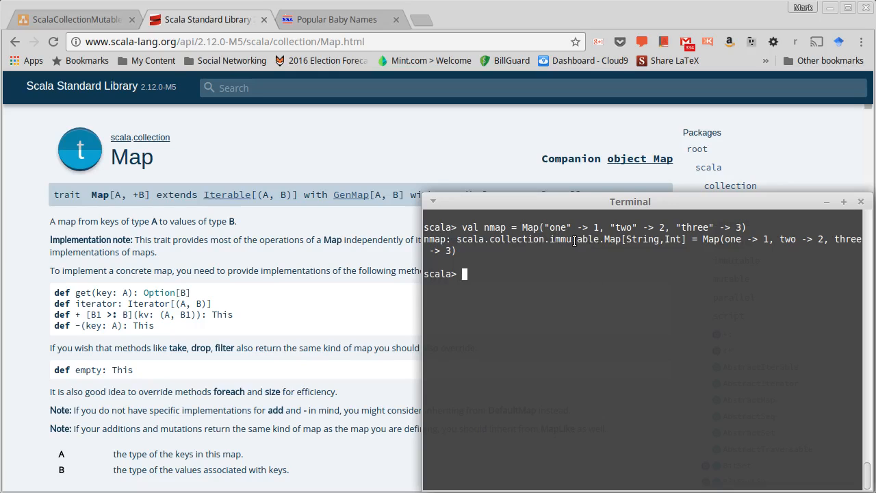
pyautogui.moveTo(575, 251)
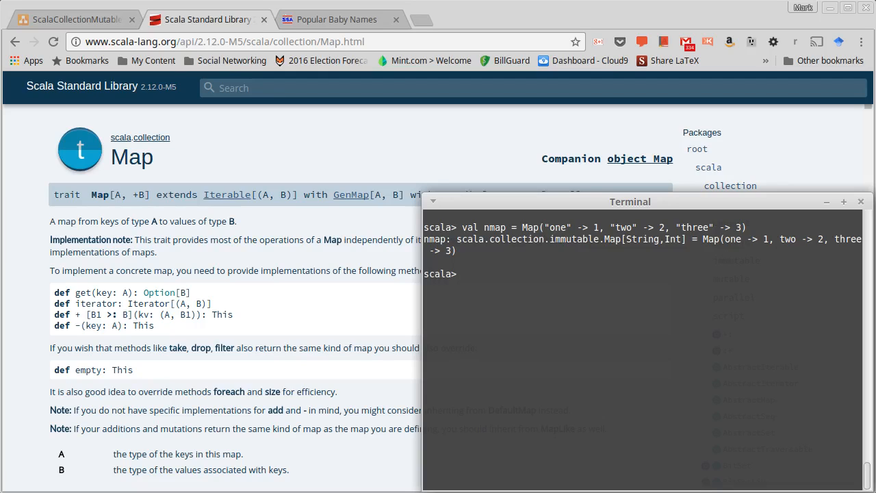
# - Evaluate nmap("two"), which returns 2
pyautogui.write('nmap(')
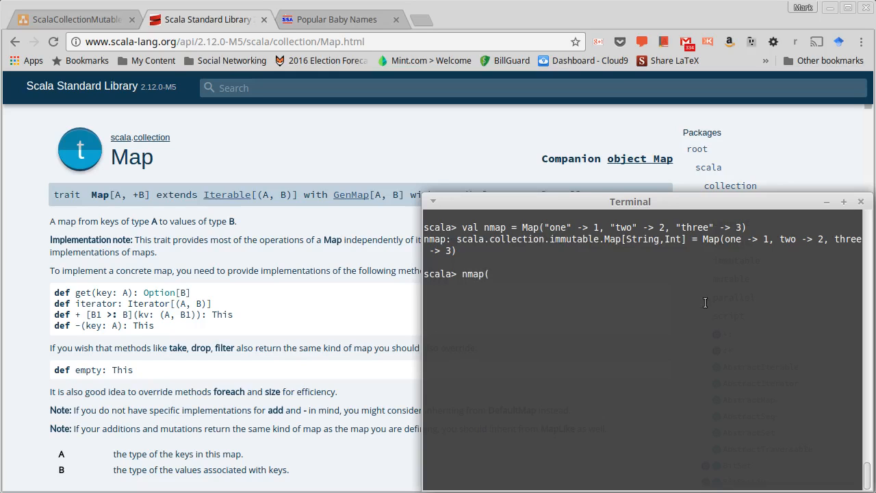
pyautogui.write('"two")')
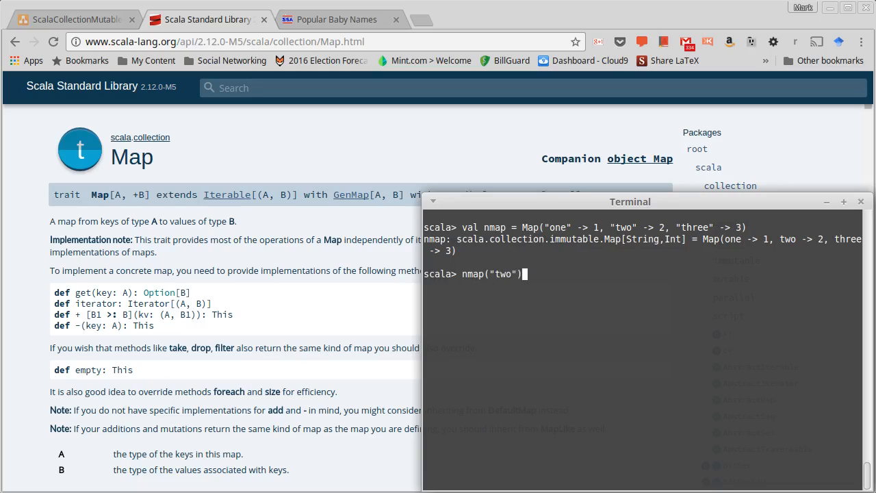
pyautogui.press('Return')
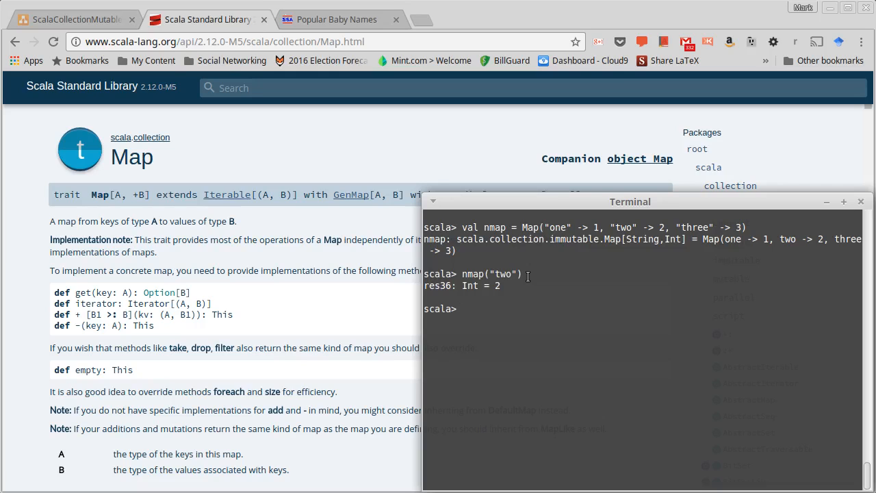
pyautogui.moveTo(649, 260)
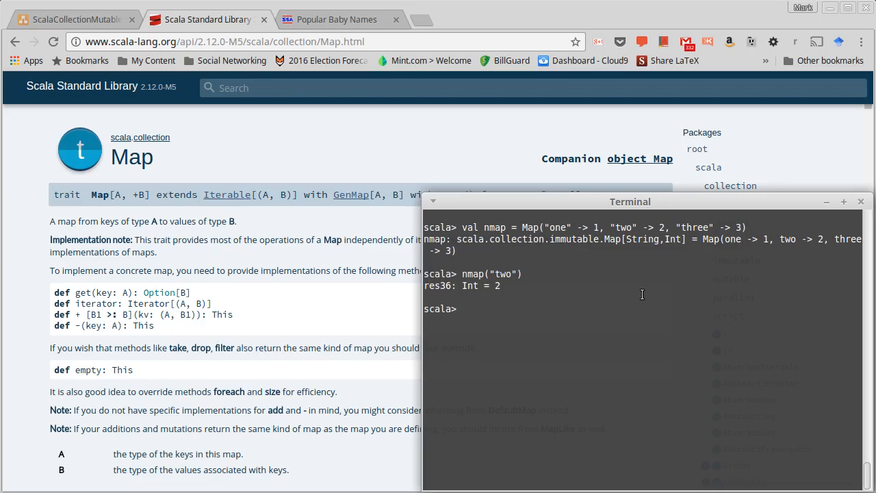
pyautogui.moveTo(575, 293)
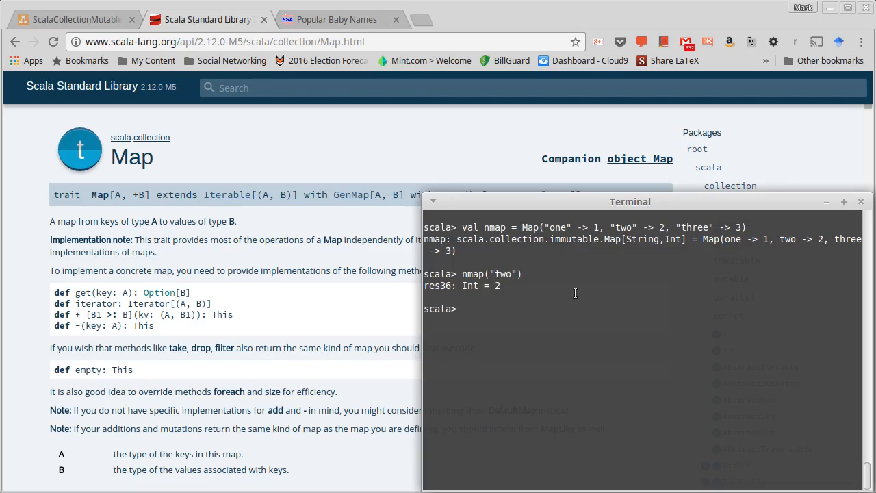
# - Evaluate nmap.apply("two"), which also returns 2
pyautogui.write('nmap("two")')
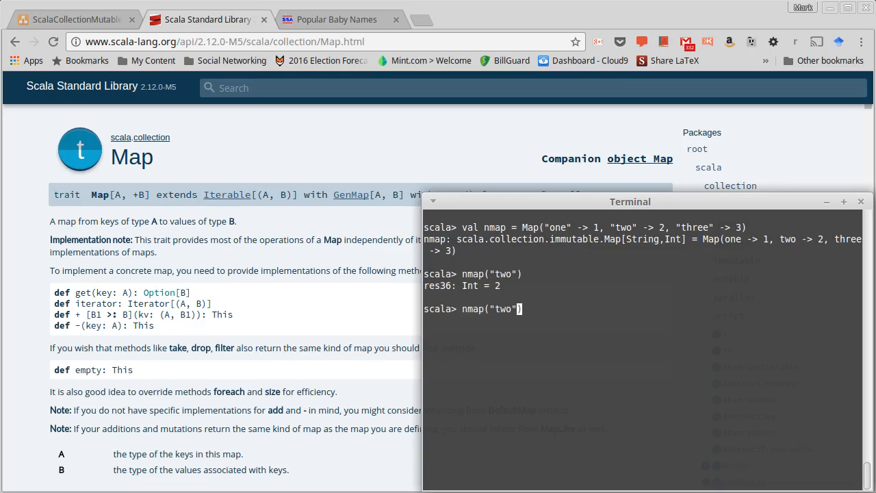
pyautogui.write('.ap')
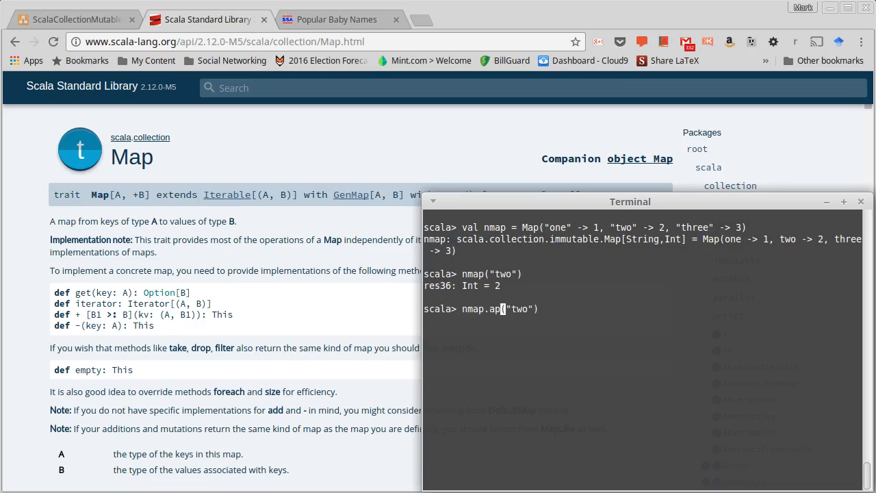
pyautogui.write('ply')
pyautogui.press('Return')
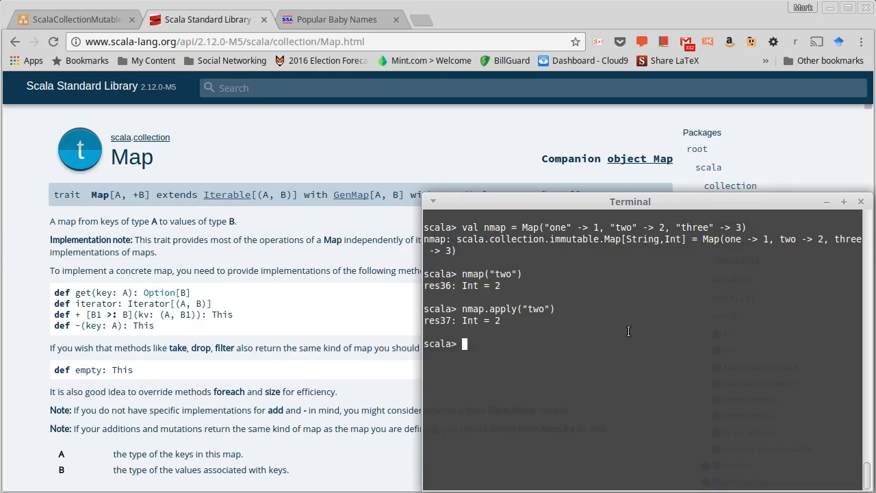
# - Begin the nmap2 definition with the first entry 10 -> "ten"
pyautogui.write('nmap')
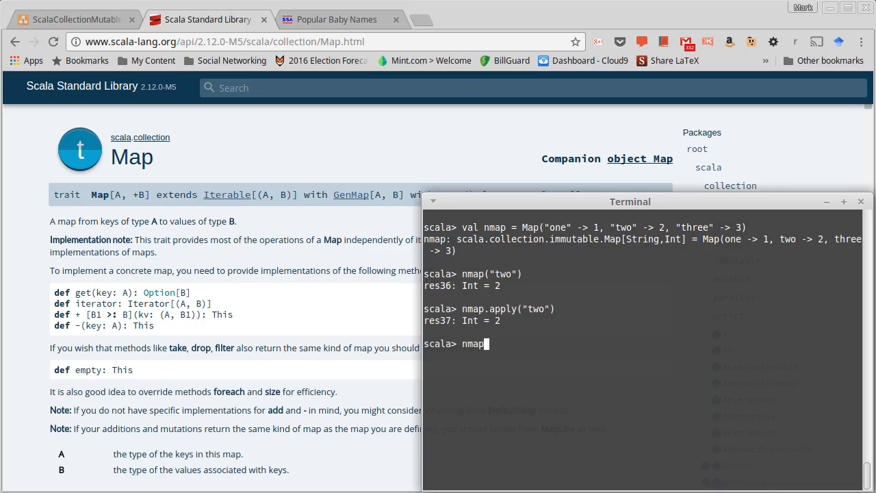
pyautogui.write('val nm')
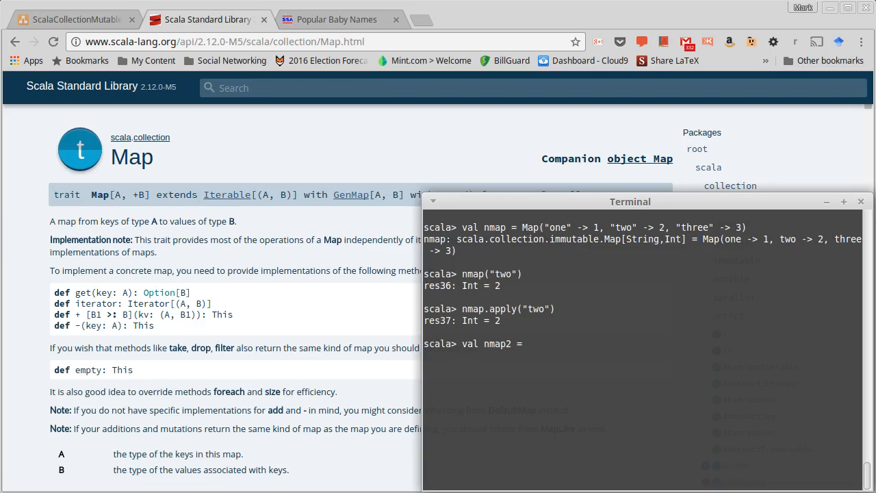
pyautogui.write('Map')
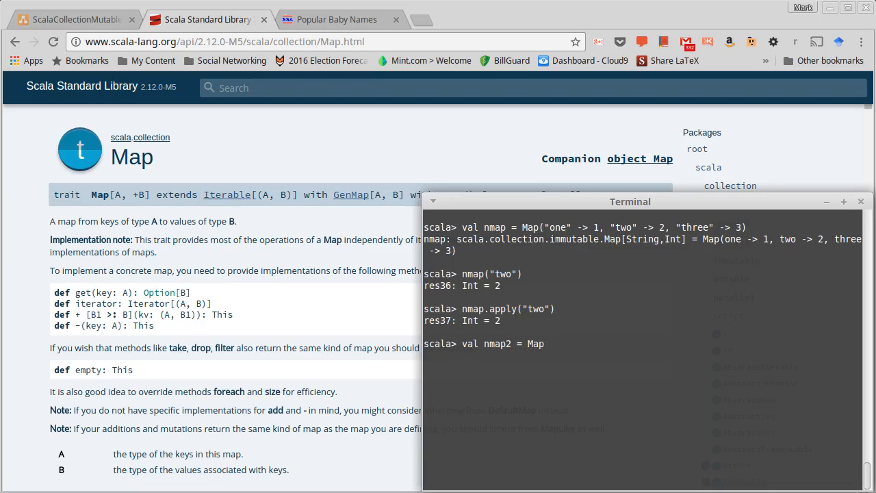
pyautogui.write('(')
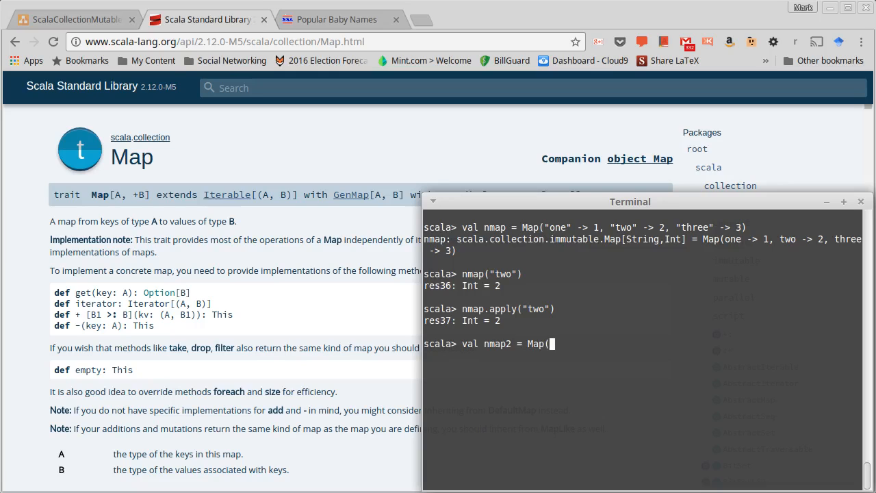
pyautogui.write('10 -')
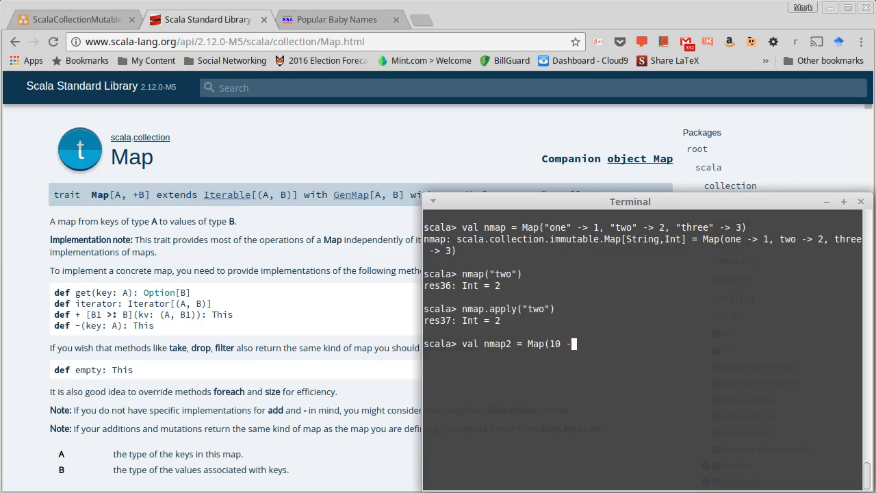
pyautogui.write('>')
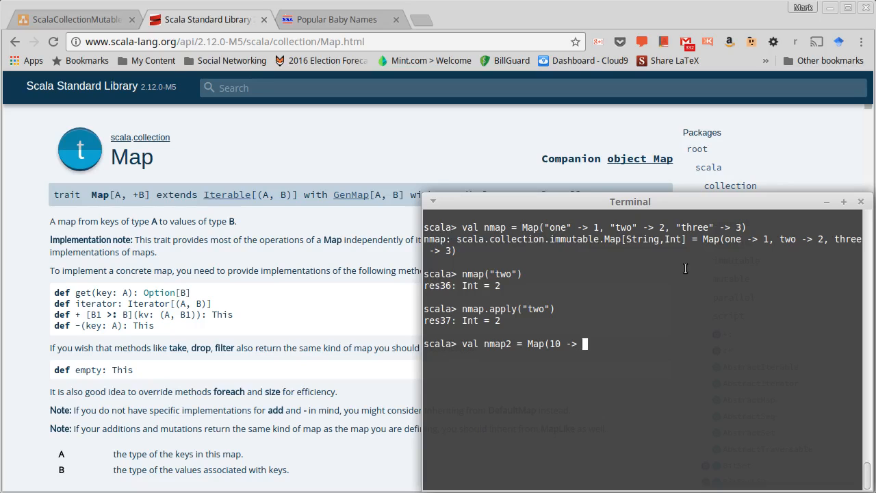
pyautogui.write('"ten"')
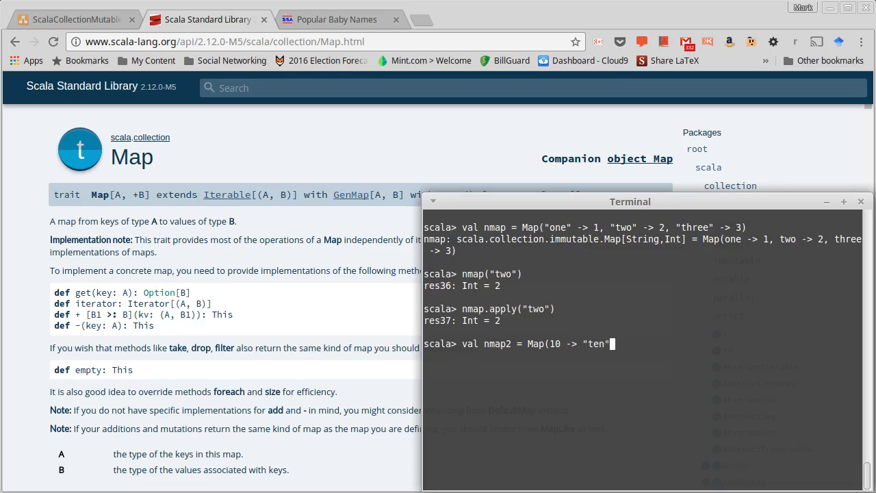
pyautogui.write(',')
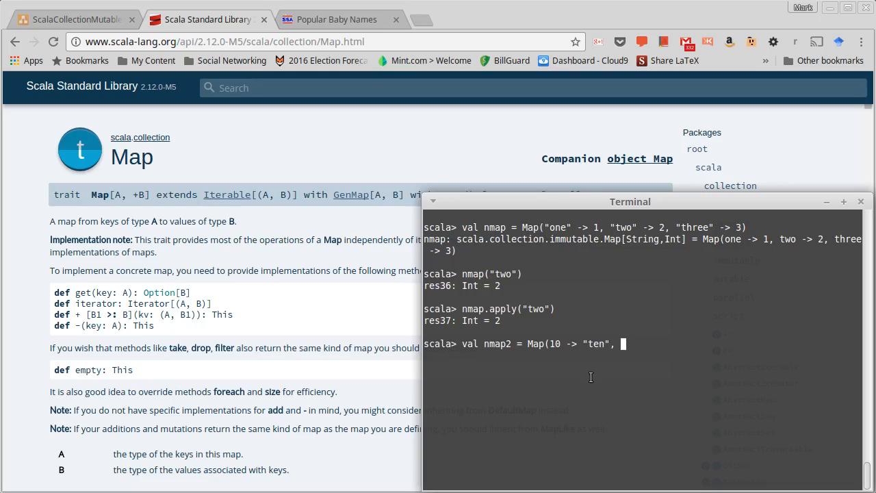
pyautogui.moveTo(602, 378)
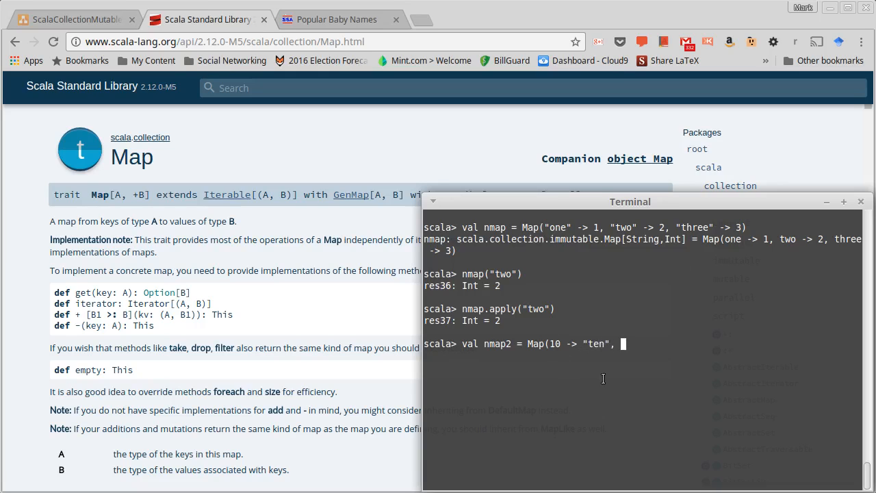
# - Complete nmap2 with 100 -> "hundred" and 1000 -> "thousand" and evaluate it
pyautogui.write('100')
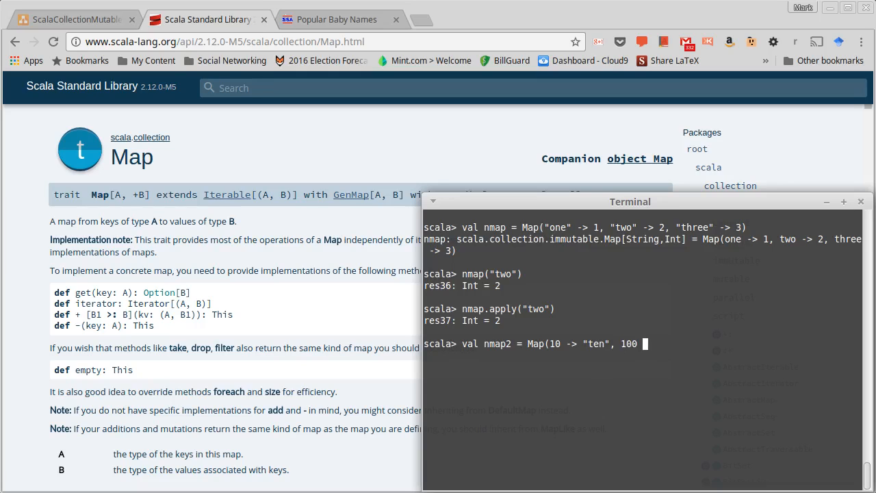
pyautogui.write('-> "')
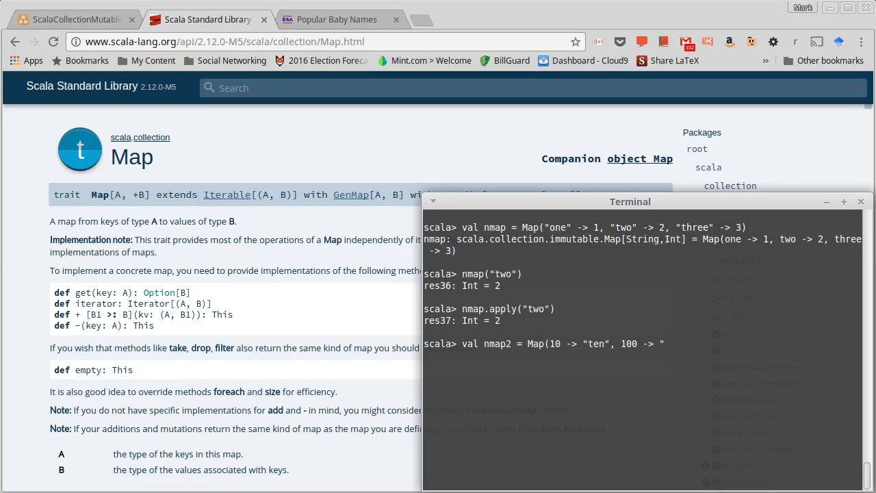
pyautogui.write('hundred')
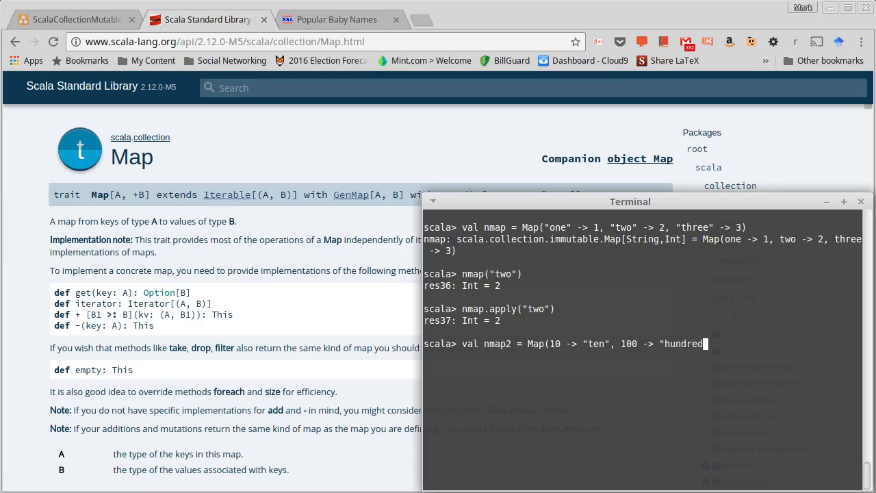
pyautogui.write(', 1000 -')
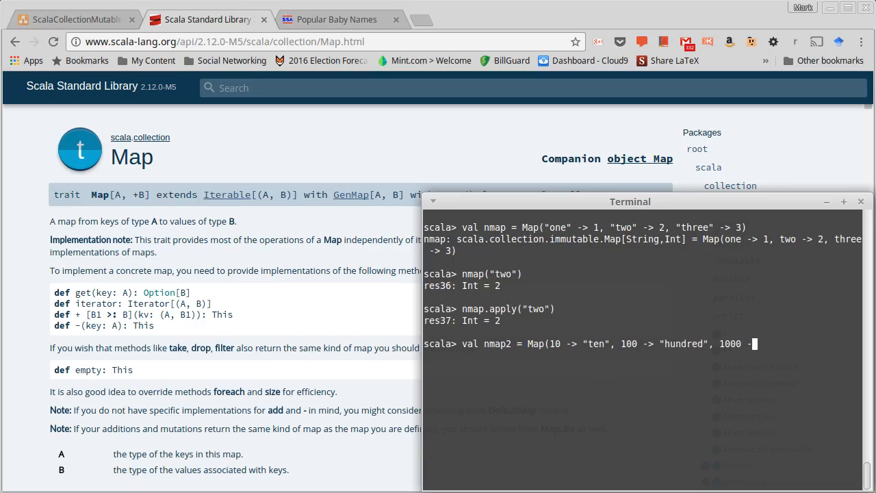
pyautogui.write('> "thousand')
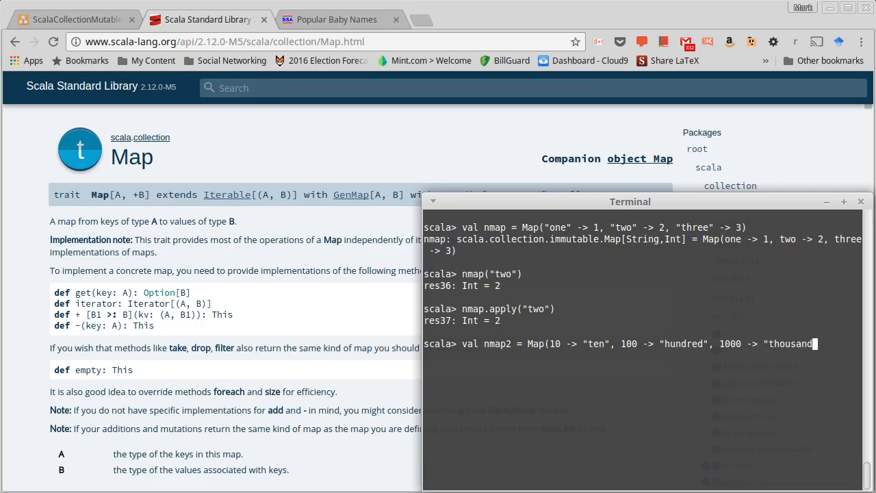
pyautogui.write(')')
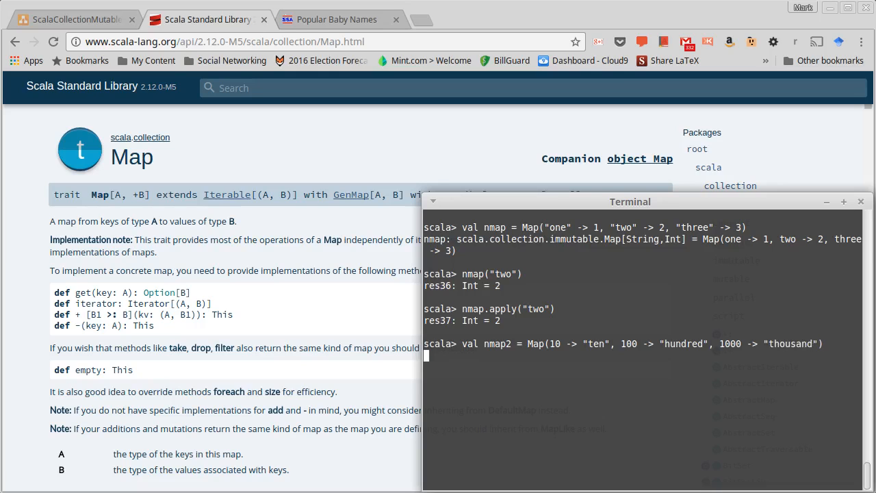
pyautogui.press('Return')
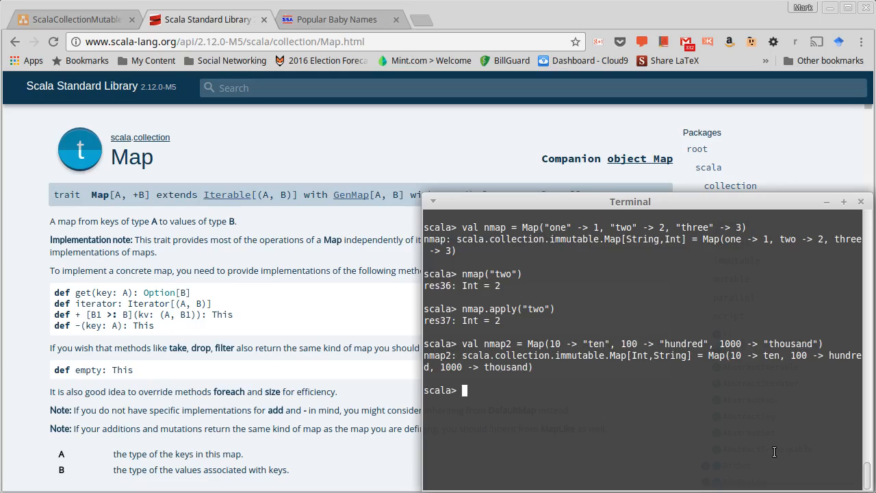
# - Look up key 100, first as misspelled namp2(100), then as nmap2(100) returning "hundred"
pyautogui.write('namp2(100')
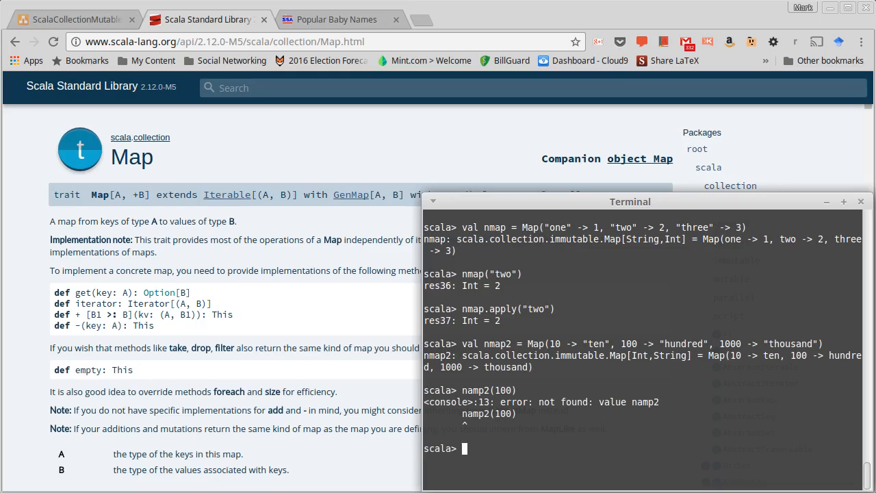
pyautogui.write('namp2(100)')
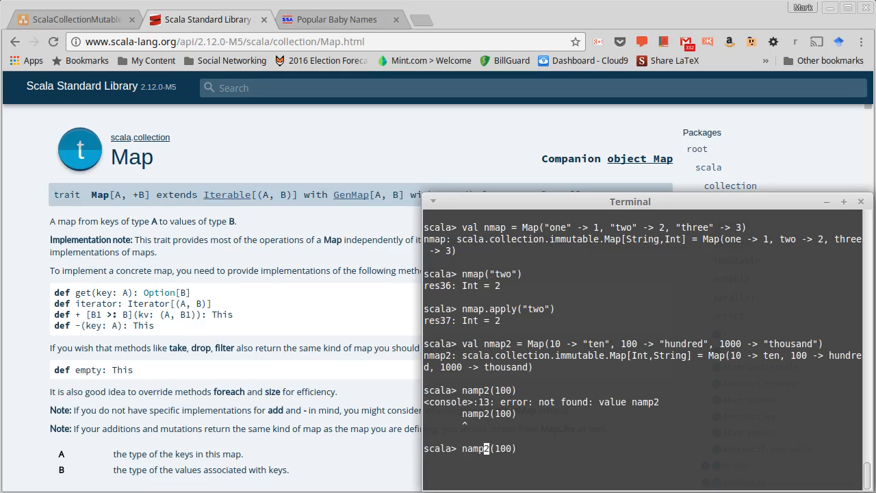
pyautogui.press('Return')
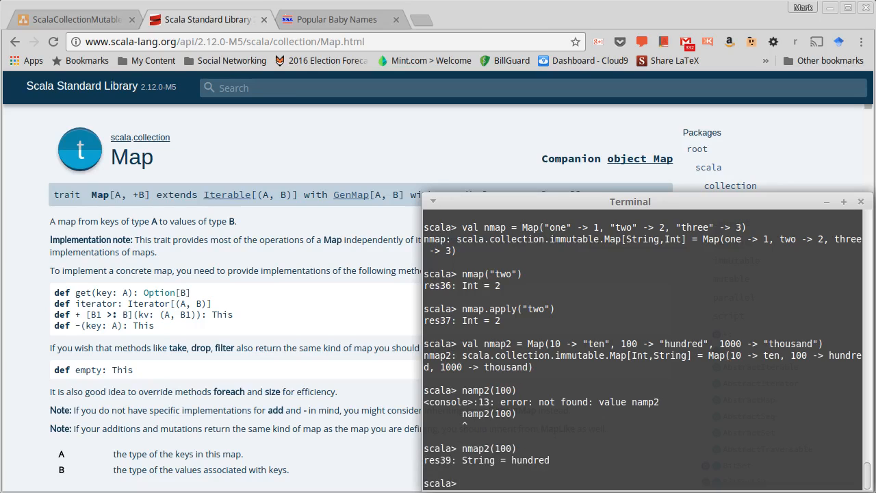
pyautogui.moveTo(682, 349)
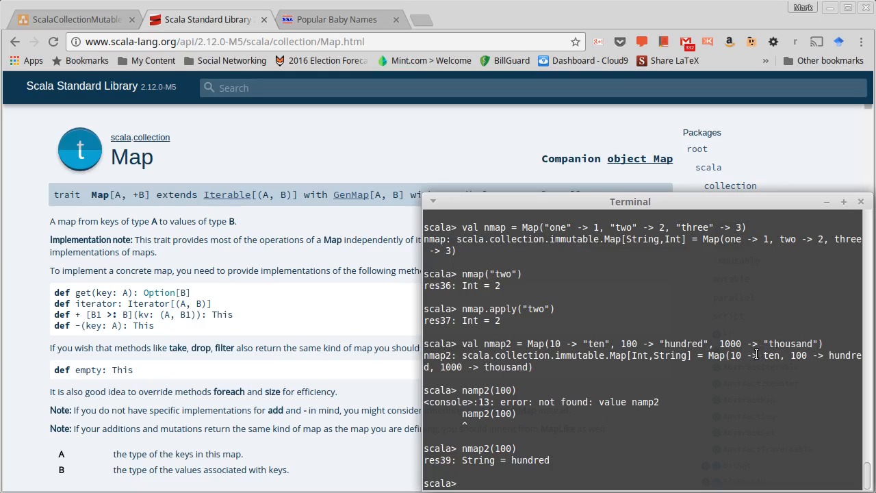
pyautogui.moveTo(704, 376)
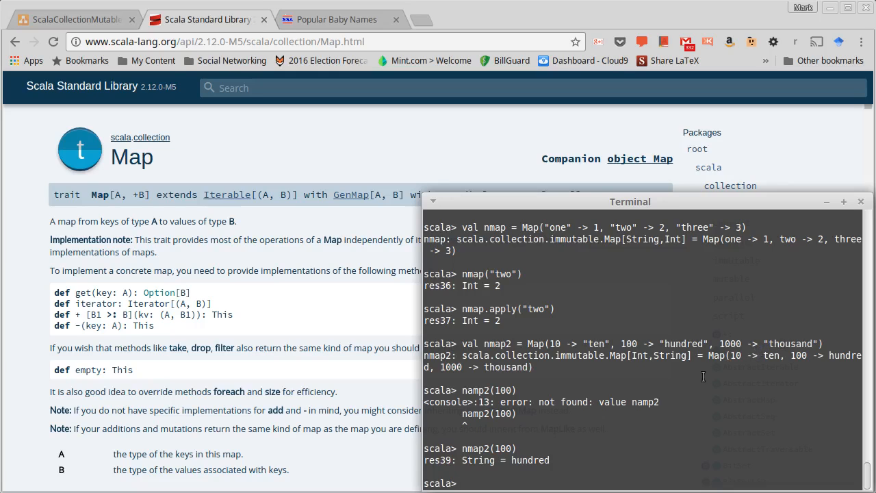
pyautogui.moveTo(676, 386)
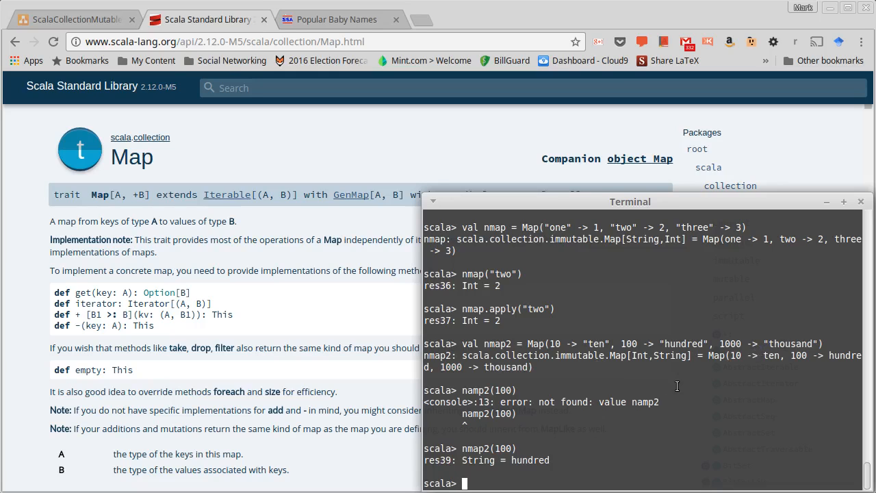
pyautogui.moveTo(536, 439)
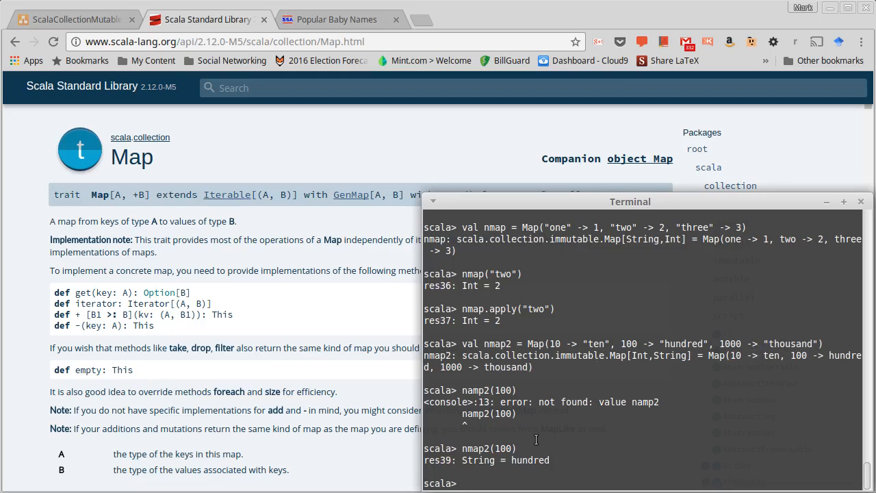
pyautogui.moveTo(775, 379)
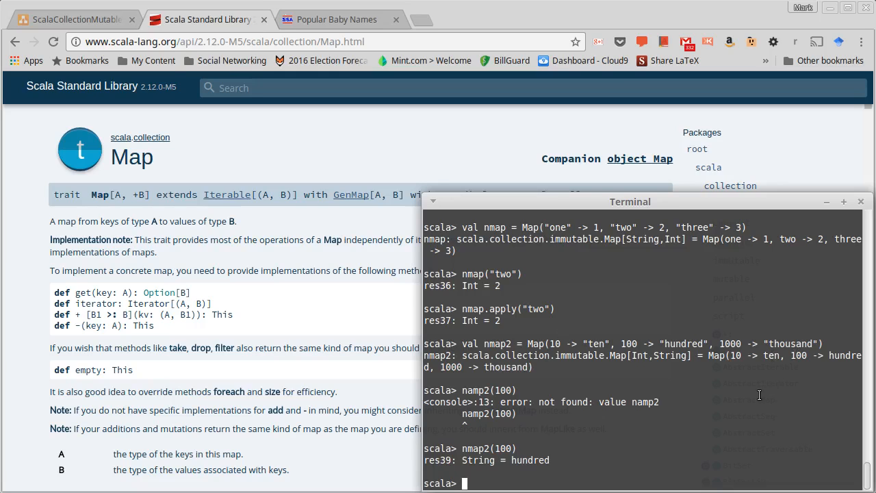
pyautogui.moveTo(634, 367)
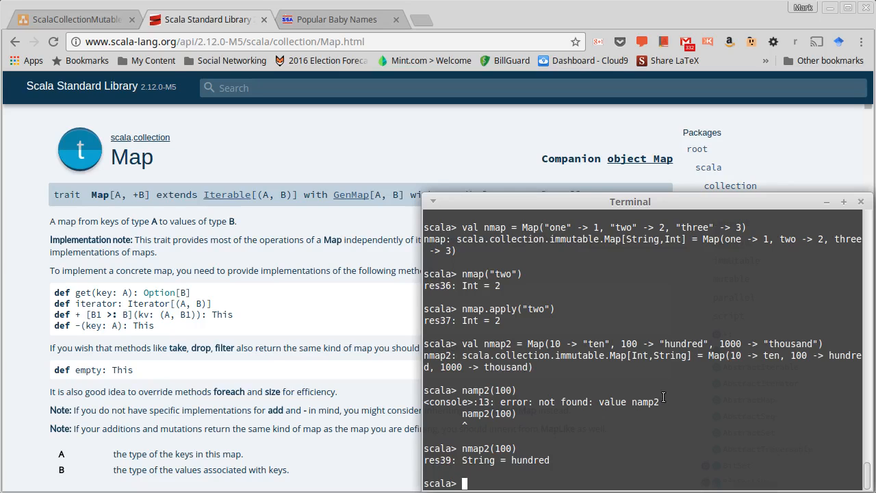
# - Evaluate nmap + ("four" -> 4), yielding a new four-entry map
pyautogui.write('nmap')
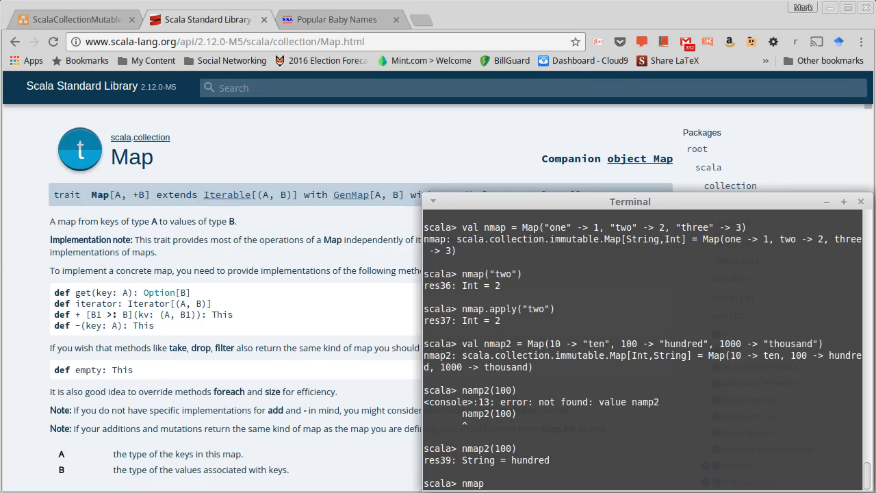
pyautogui.write('+')
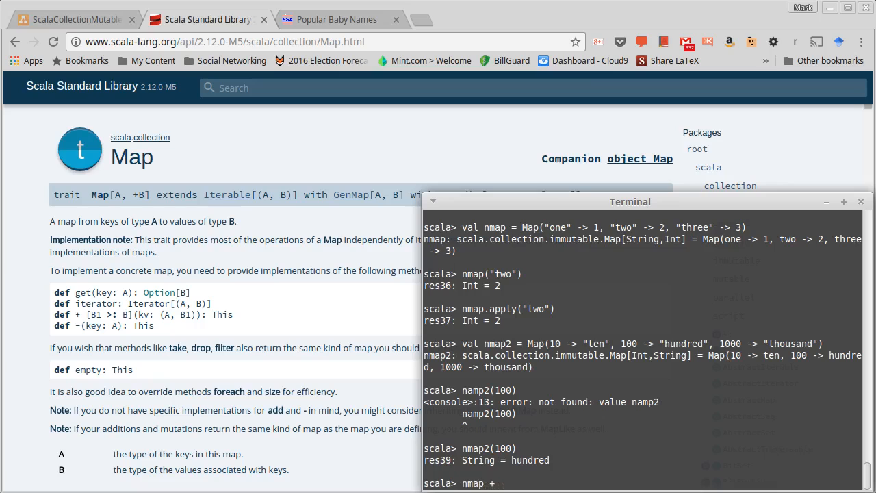
pyautogui.write('(')
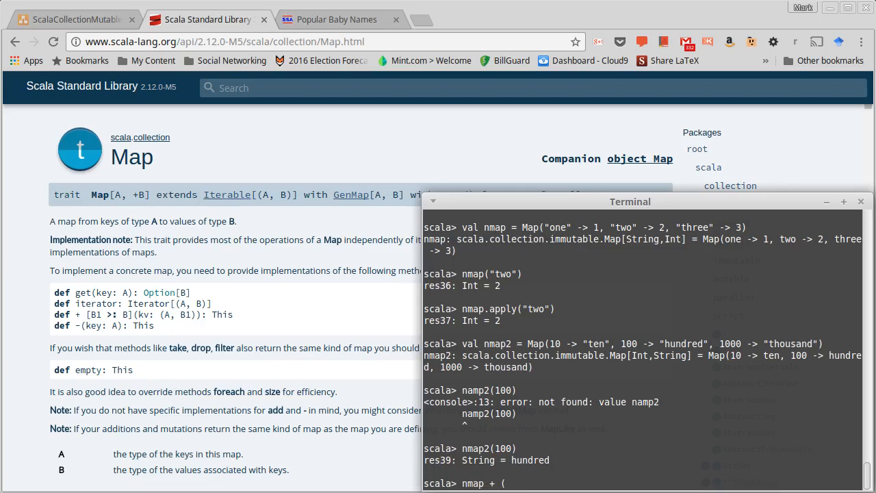
pyautogui.write('"')
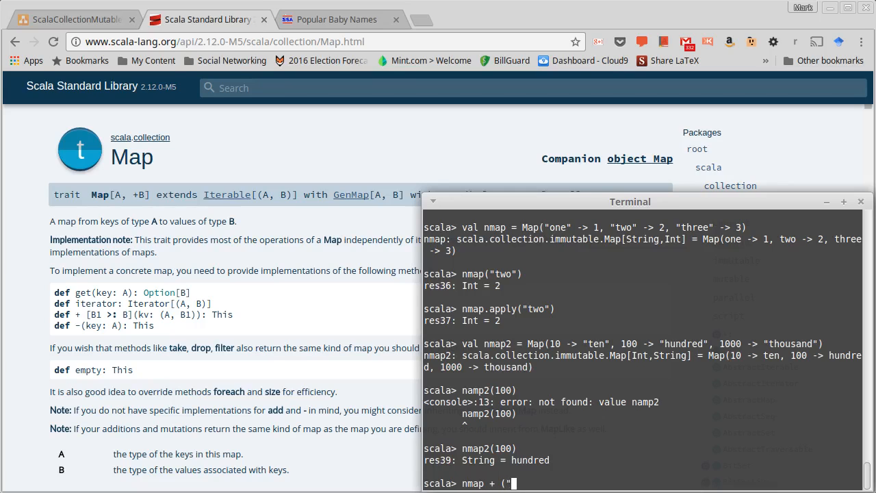
pyautogui.write('four')
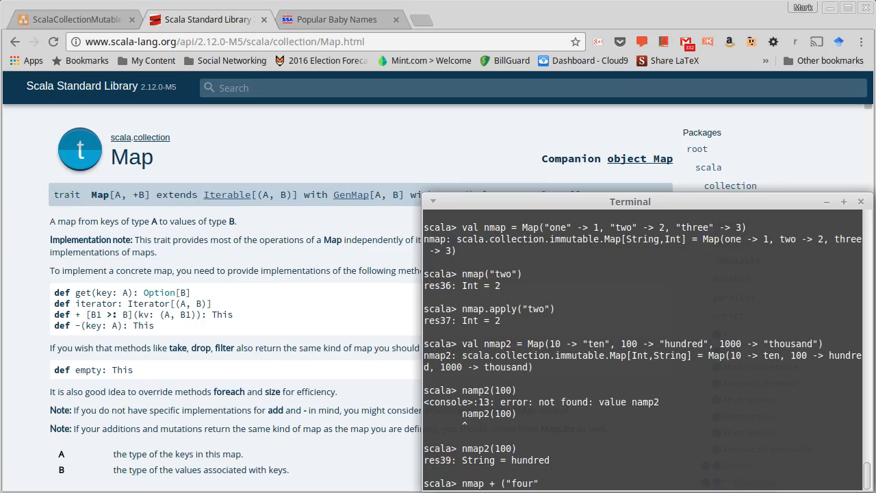
pyautogui.write('-> 4)')
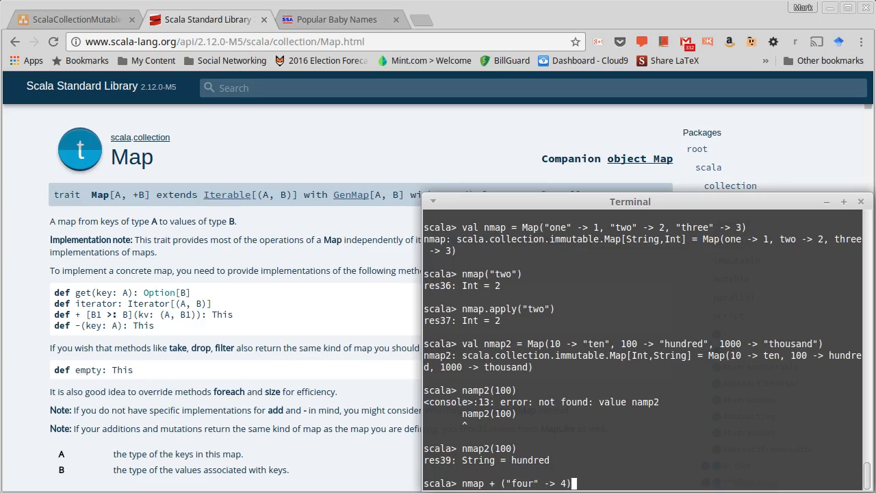
pyautogui.press('Return')
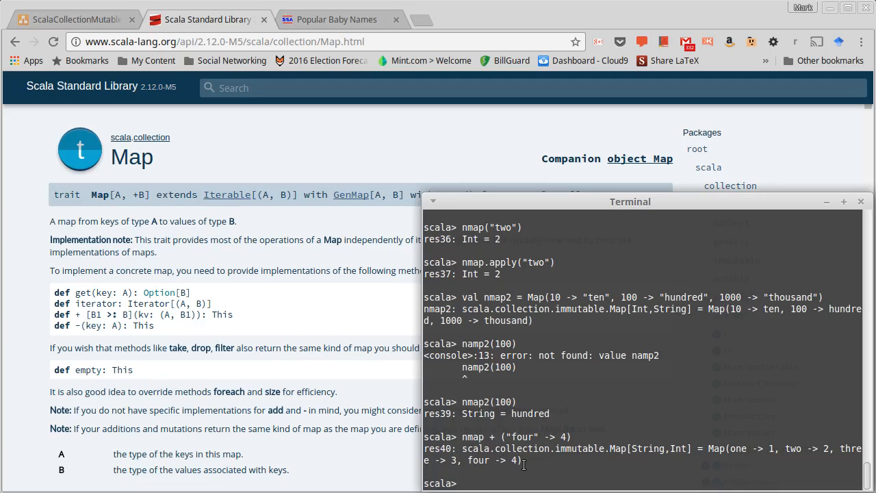
# - Evaluate the removal of "two", first as misspelled namp, then as nmap - "two"
pyautogui.write('namp')
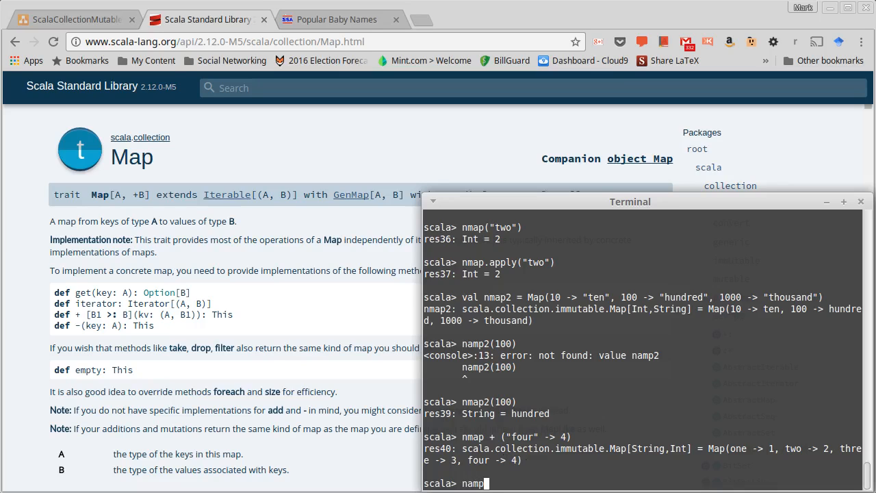
pyautogui.write('- "t')
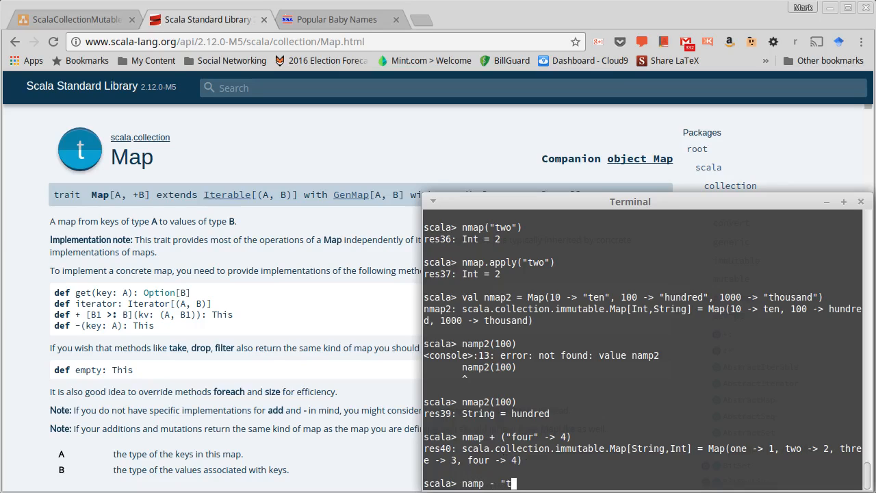
pyautogui.write('wo"')
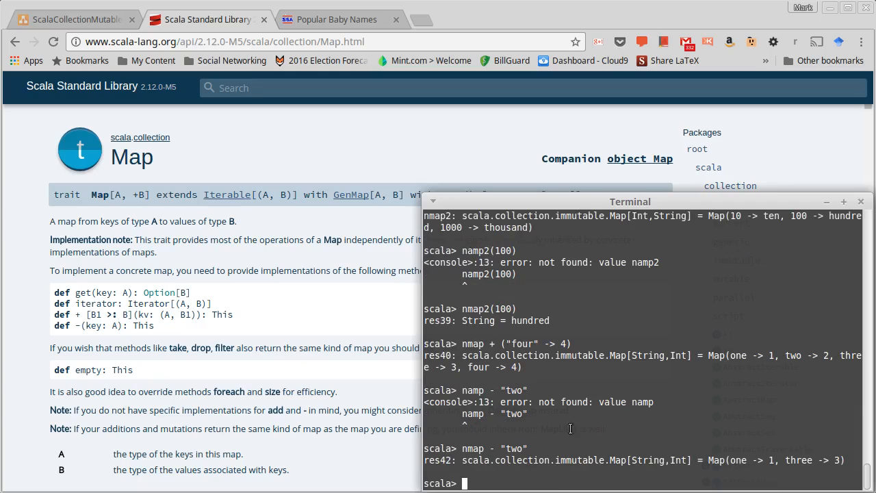
pyautogui.doubleClick(472, 449)
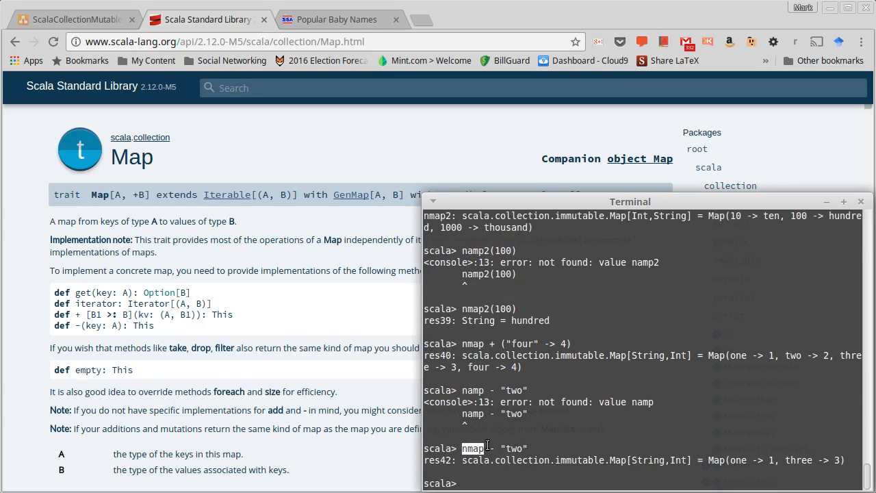
pyautogui.moveTo(796, 460)
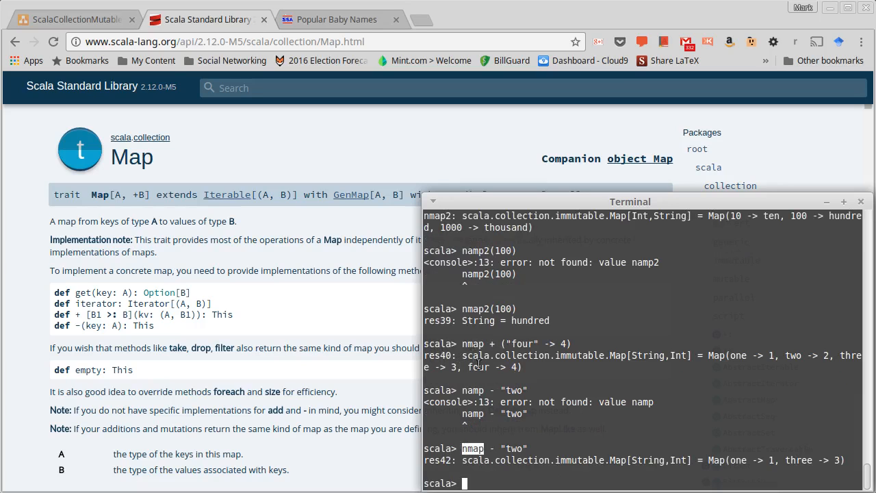
pyautogui.write('nmap - "two"')
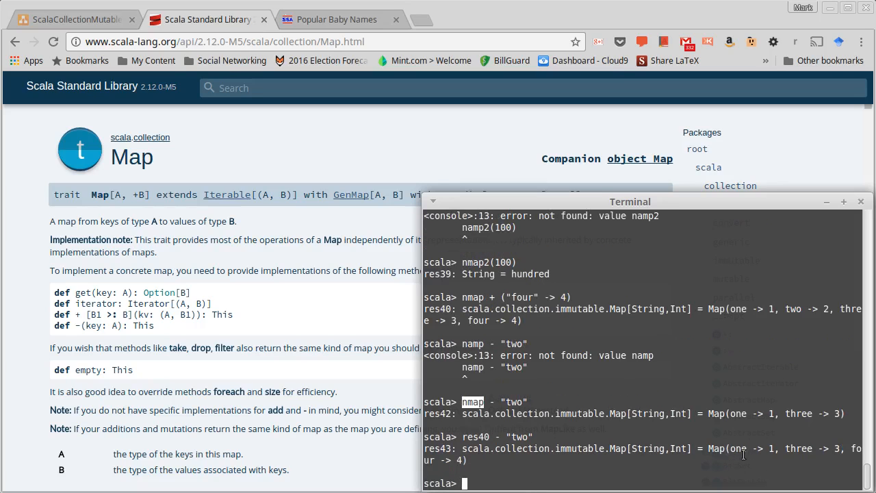
pyautogui.moveTo(768, 458)
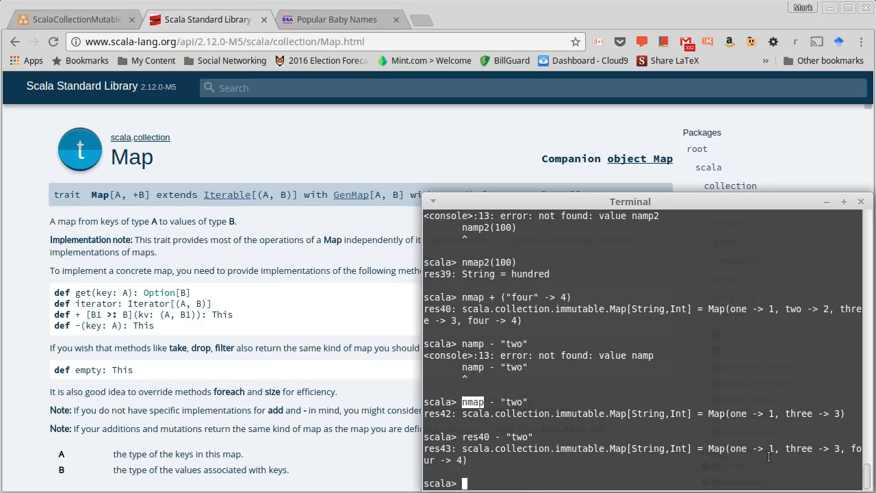
pyautogui.moveTo(595, 444)
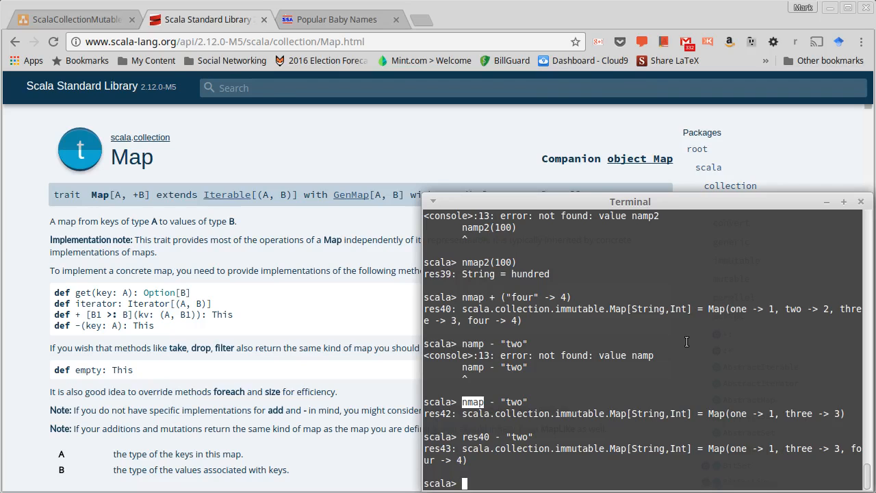
pyautogui.moveTo(701, 350)
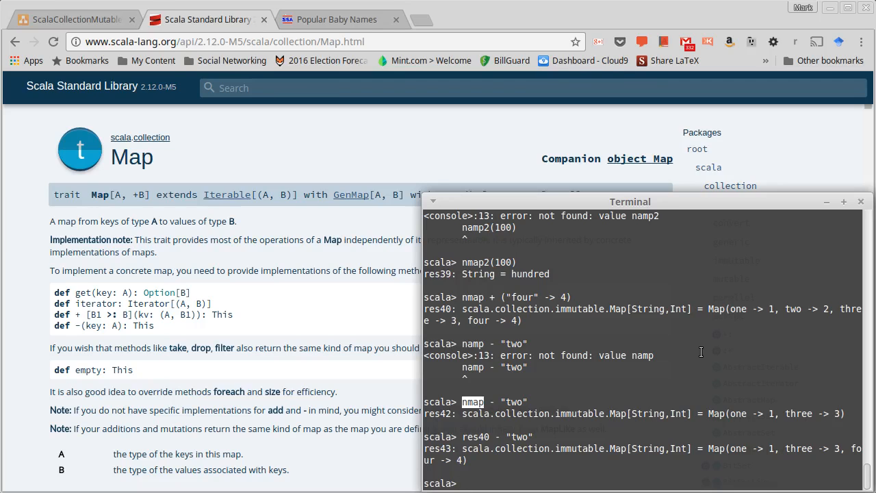